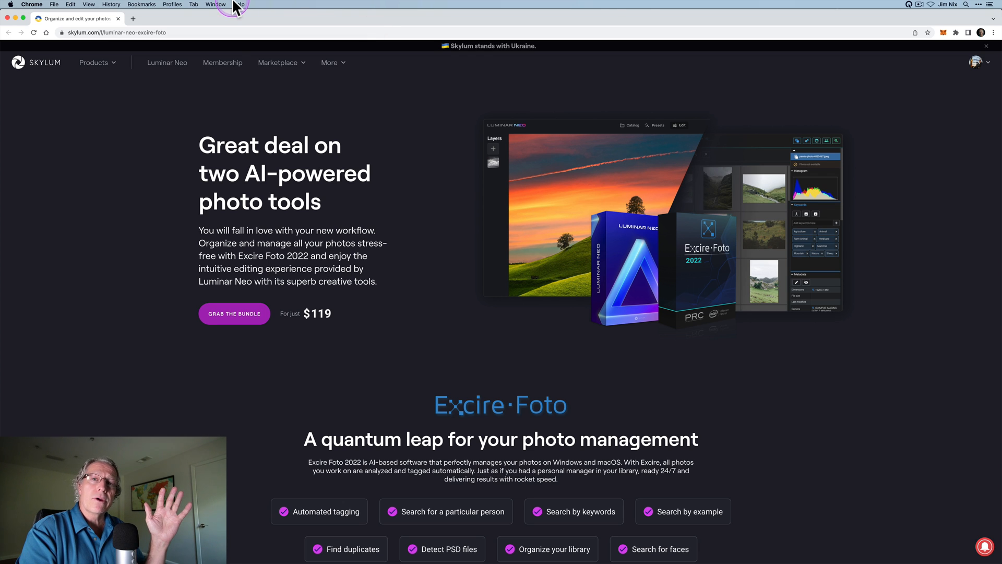
Step: In Develop, set Smart Contrast 20, Highlights -33, Shadows 39 and boost Vibrance for warmer colour
scroll("down", 3)
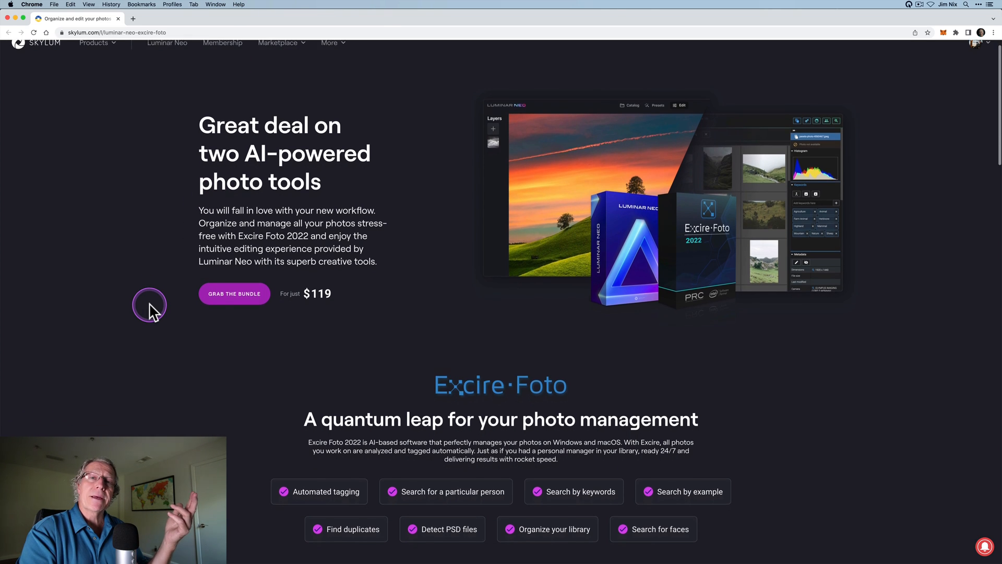
scroll("down", 3)
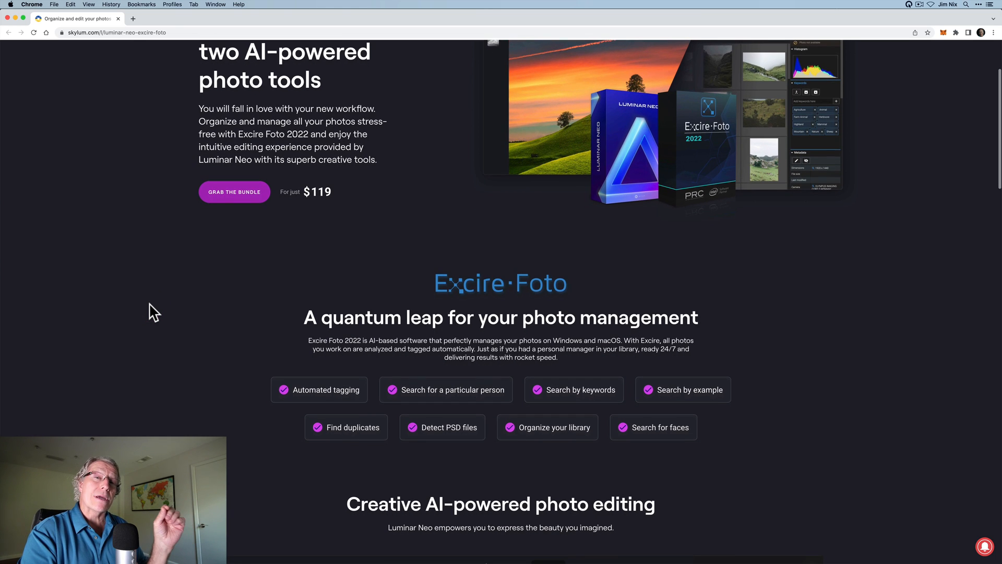
scroll("up", 3)
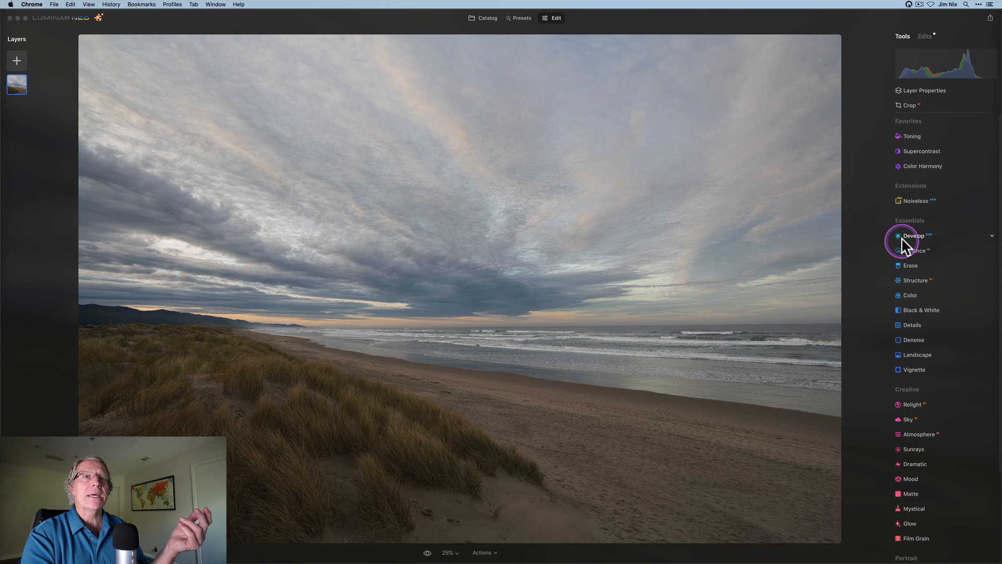
left_click(912, 235)
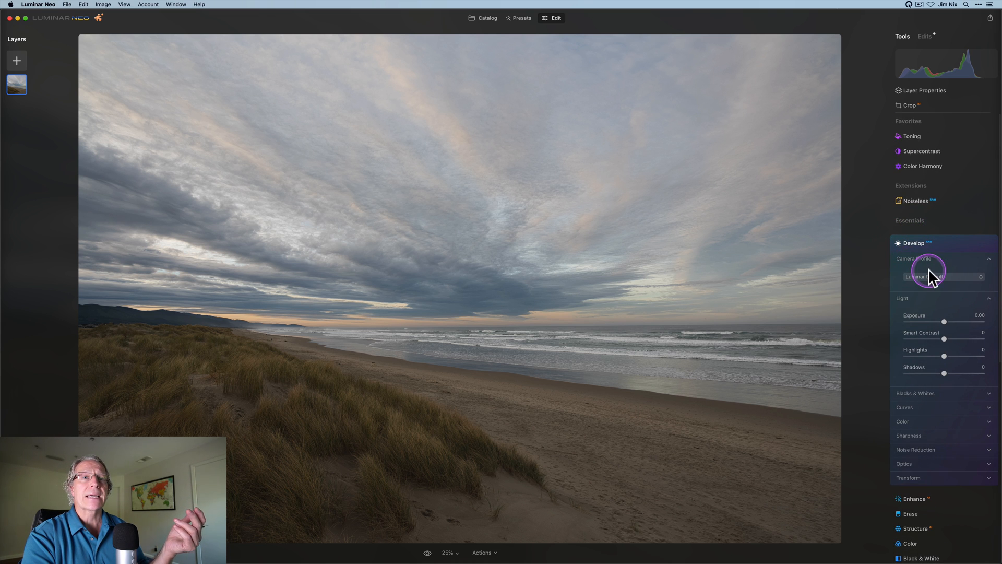
left_click_drag(943, 339, 948, 339)
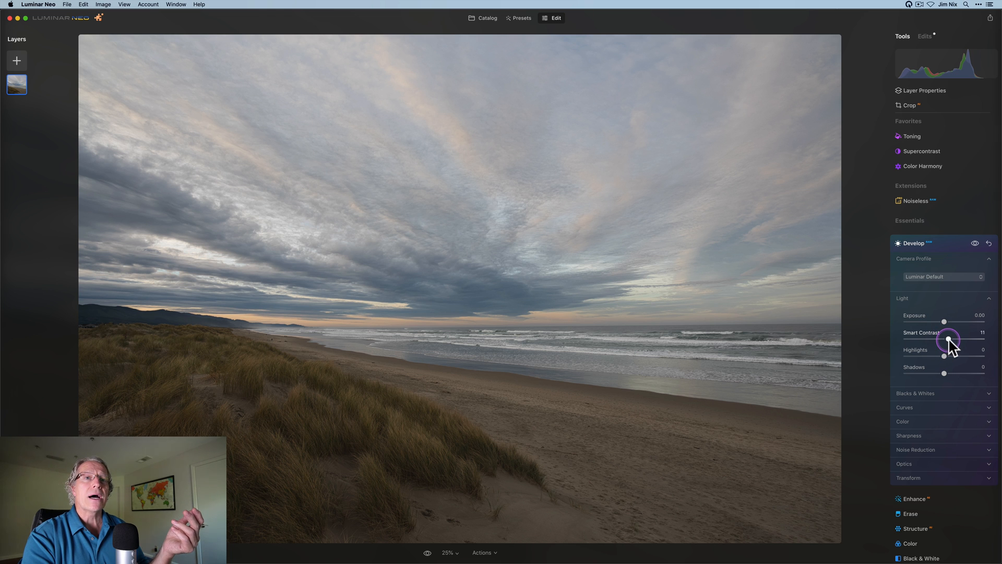
left_click_drag(943, 356, 933, 356)
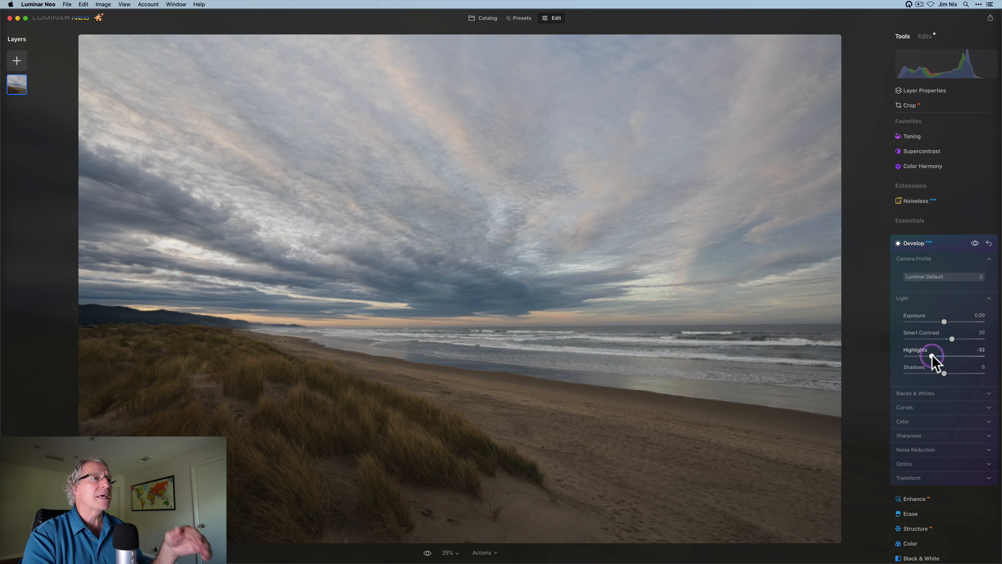
left_click_drag(943, 373, 958, 374)
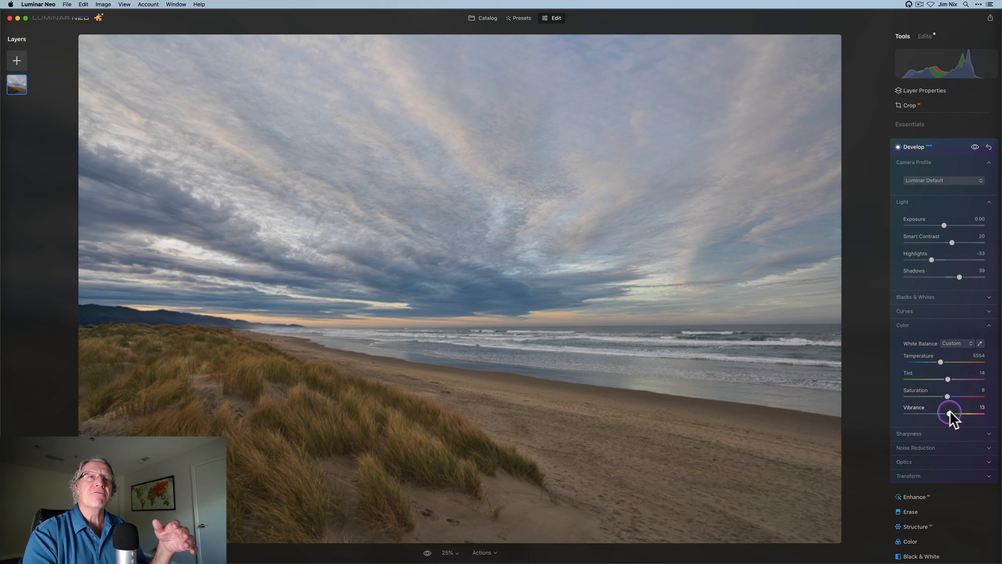
left_click_drag(948, 413, 952, 413)
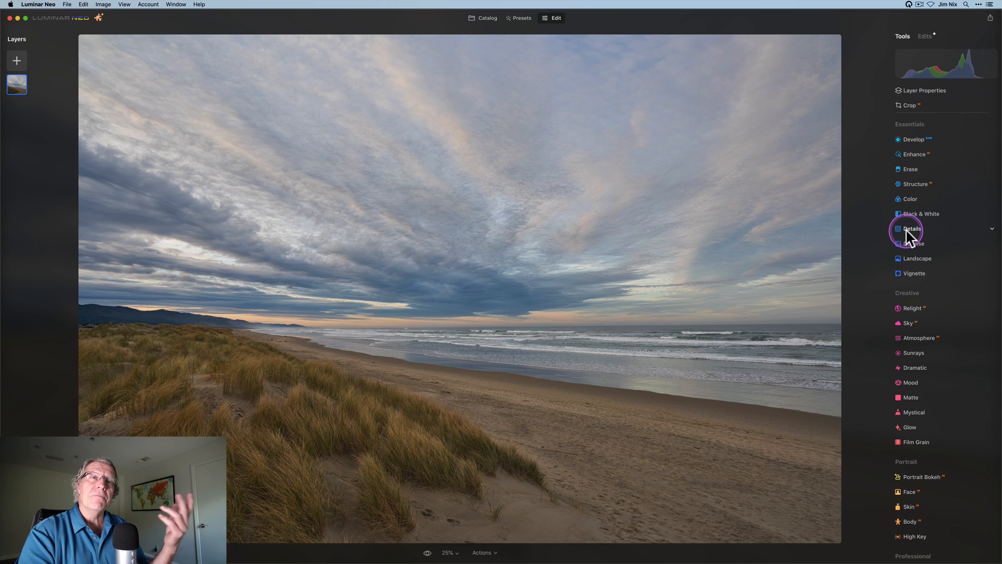
Step: In the Landscape tool, warm the beach scene with Golden Hour at 39
left_click(916, 265)
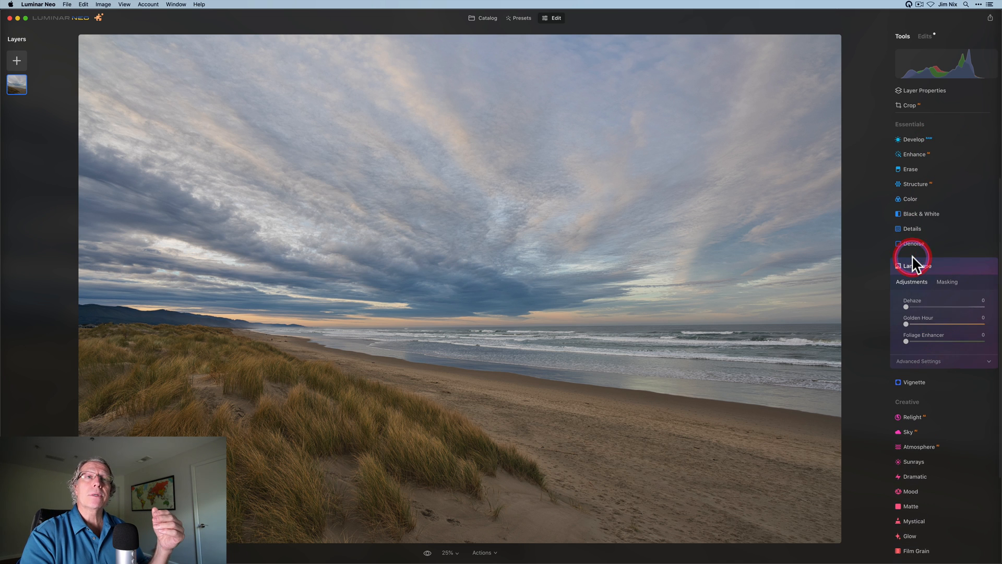
left_click_drag(906, 324, 934, 324)
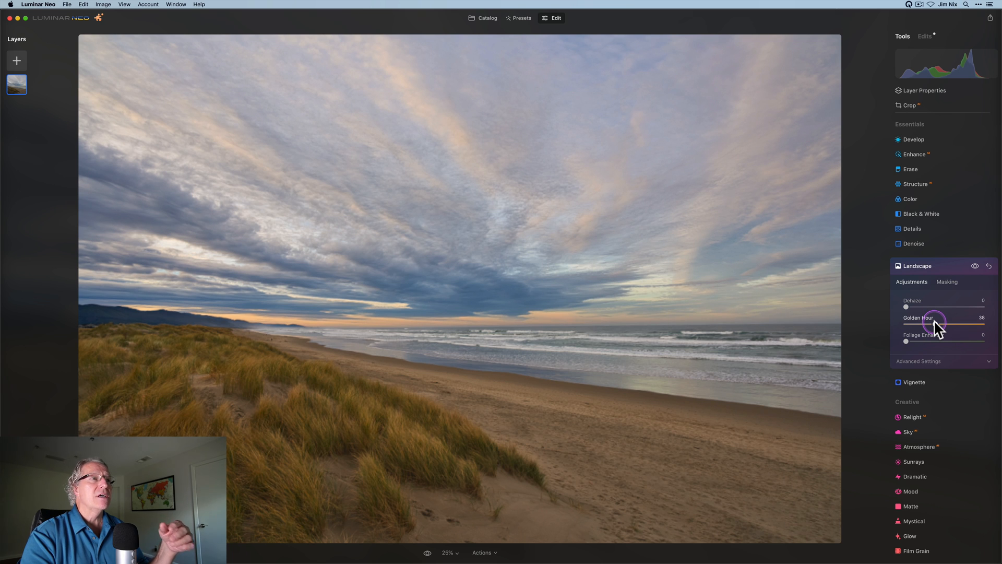
left_click_drag(933, 324, 937, 324)
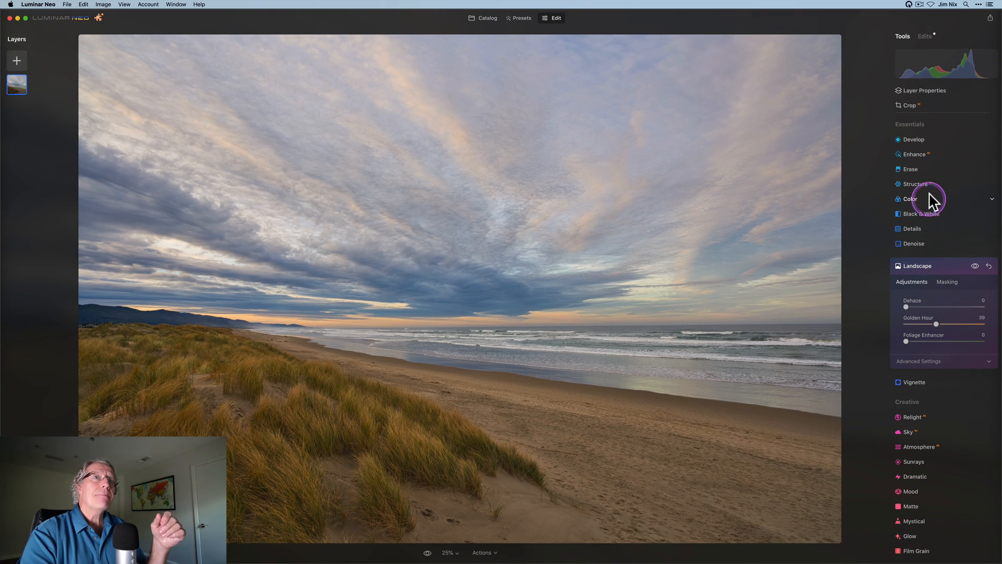
Step: In the Structure tool, lower Amount to about -38 to soften fine detail
left_click(916, 184)
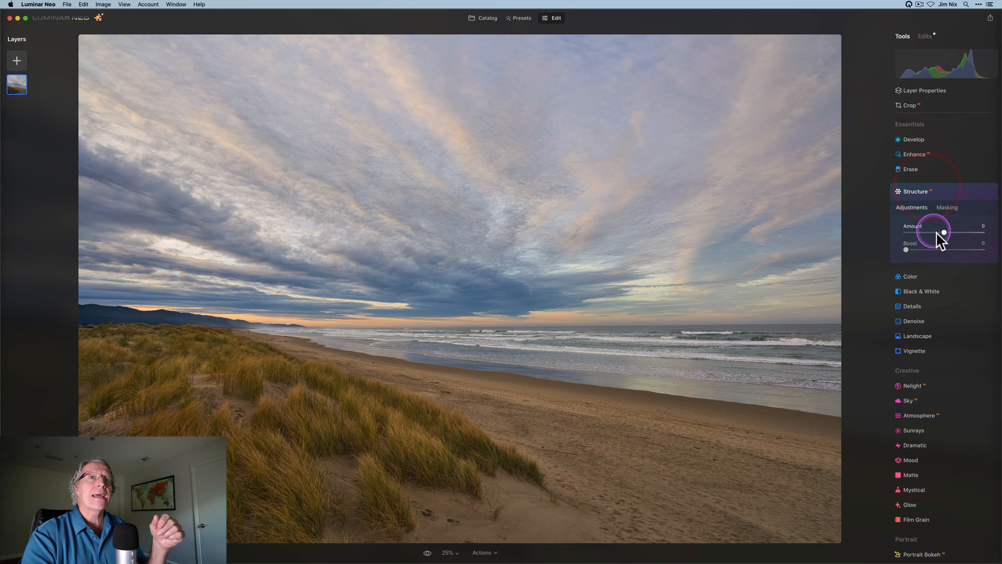
left_click_drag(944, 232, 933, 232)
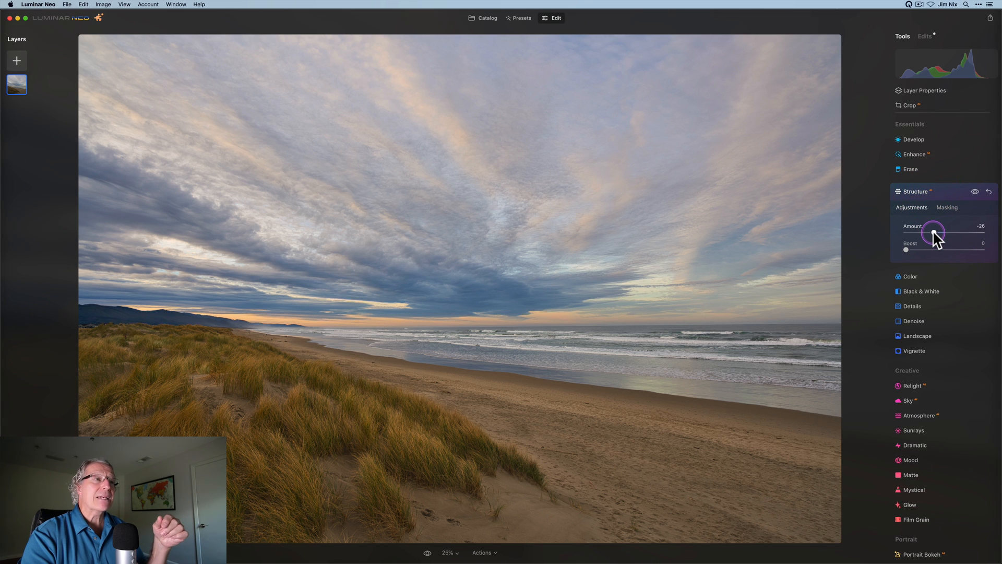
left_click_drag(934, 231, 927, 232)
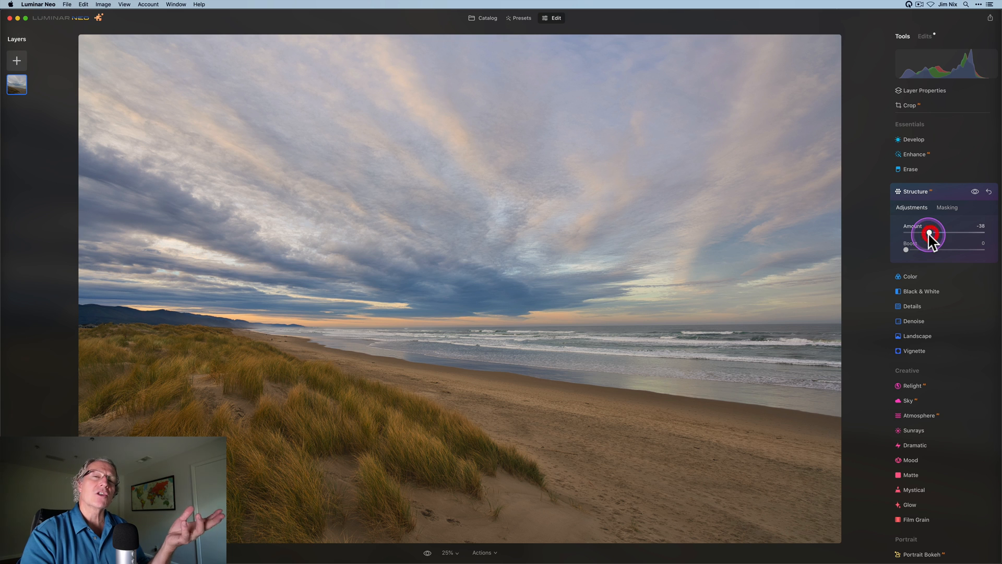
mouse_move(876, 229)
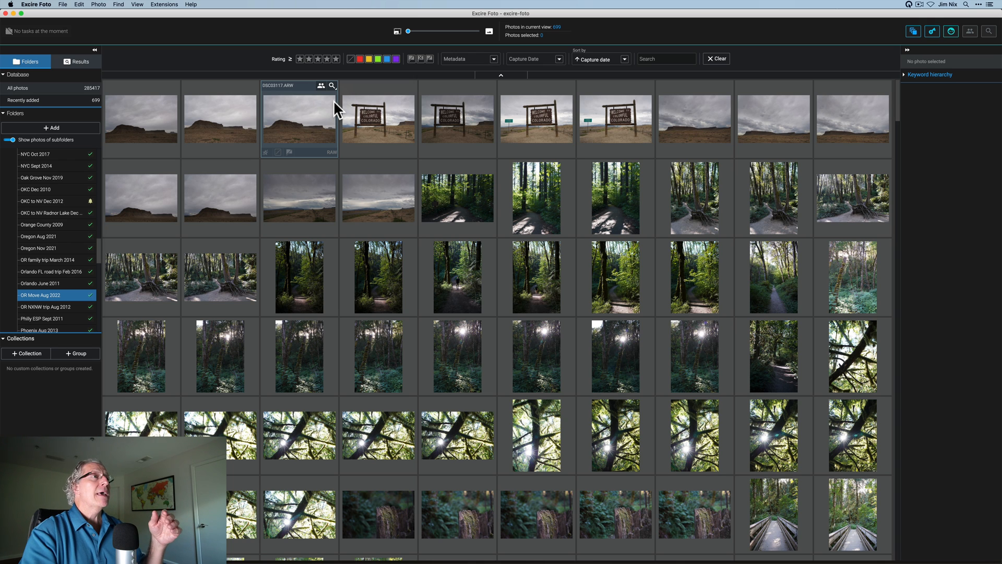
left_click(457, 118)
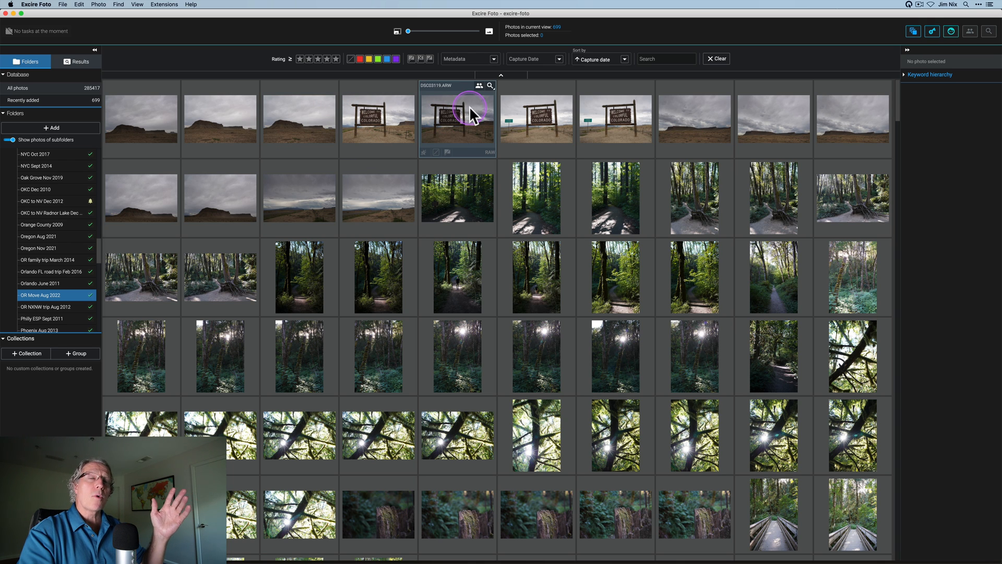
scroll("down", 3)
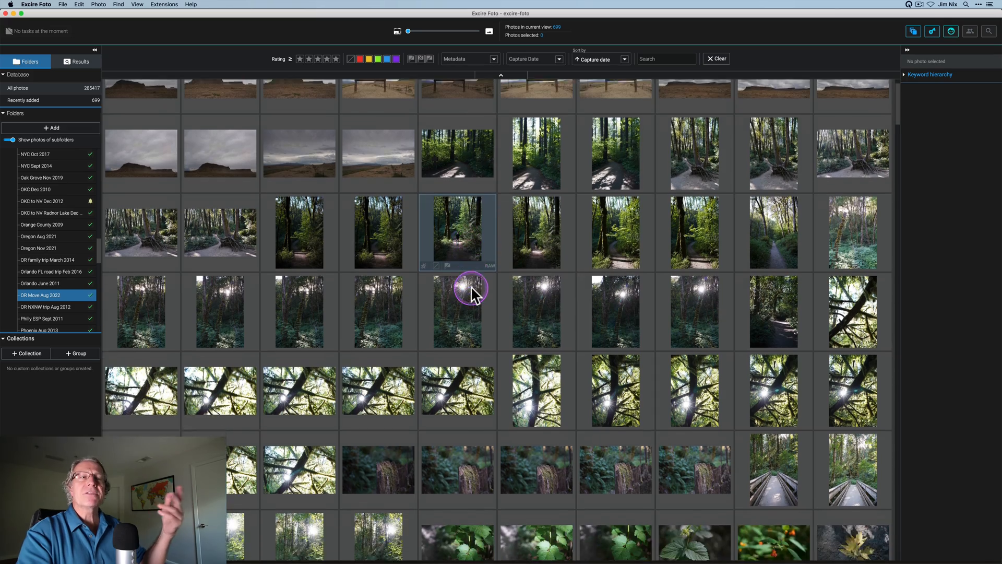
scroll("down", 3)
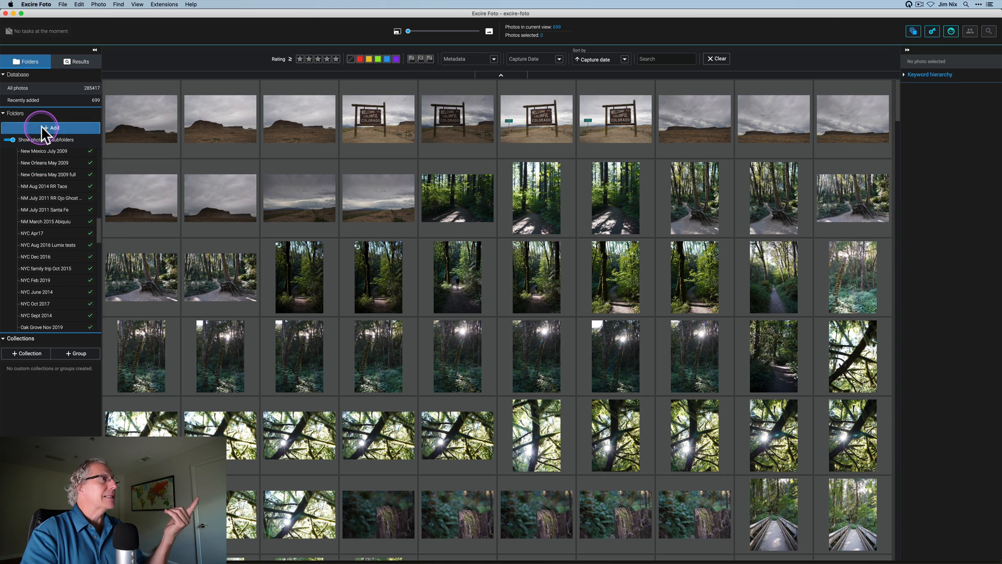
left_click(51, 127)
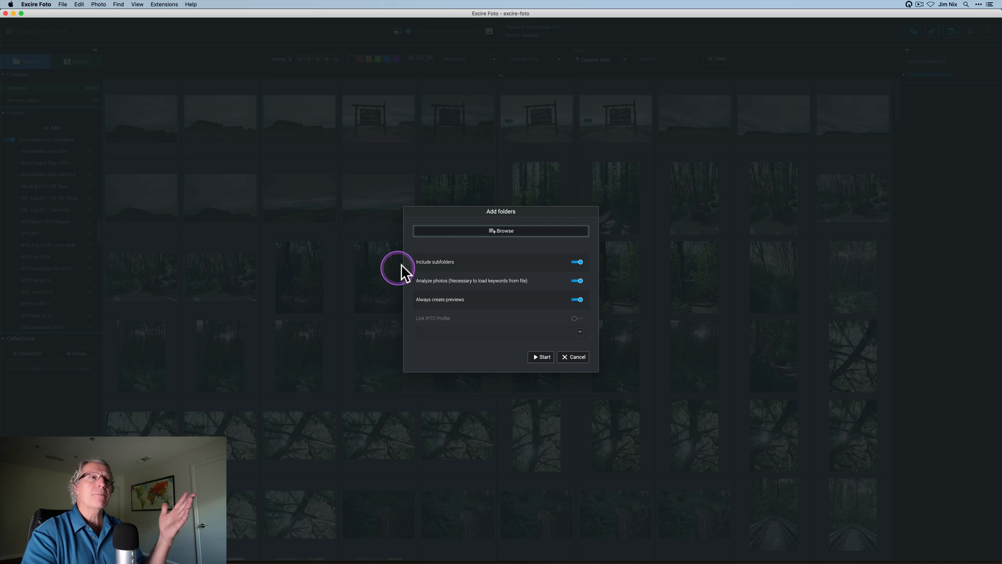
mouse_move(608, 371)
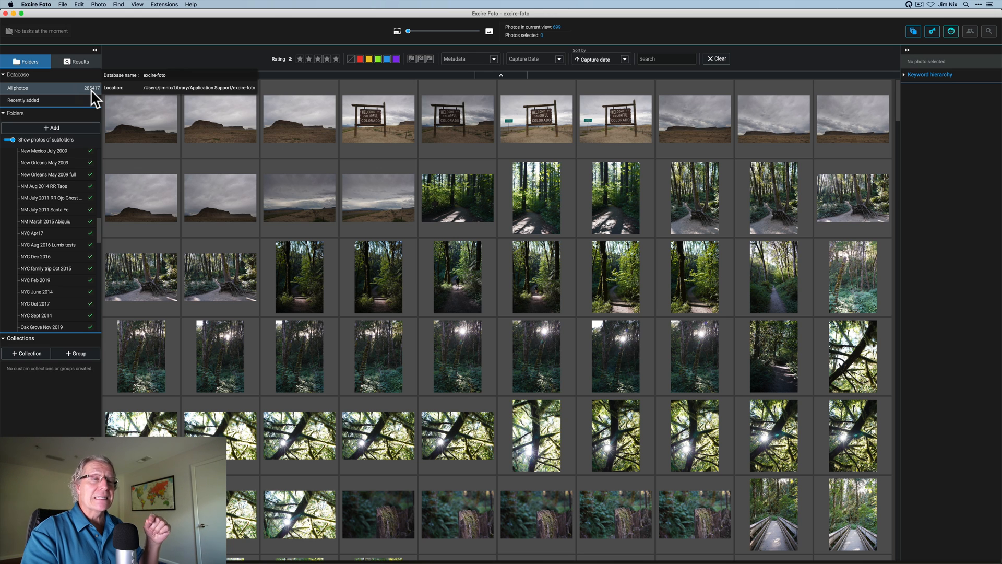
mouse_move(123, 177)
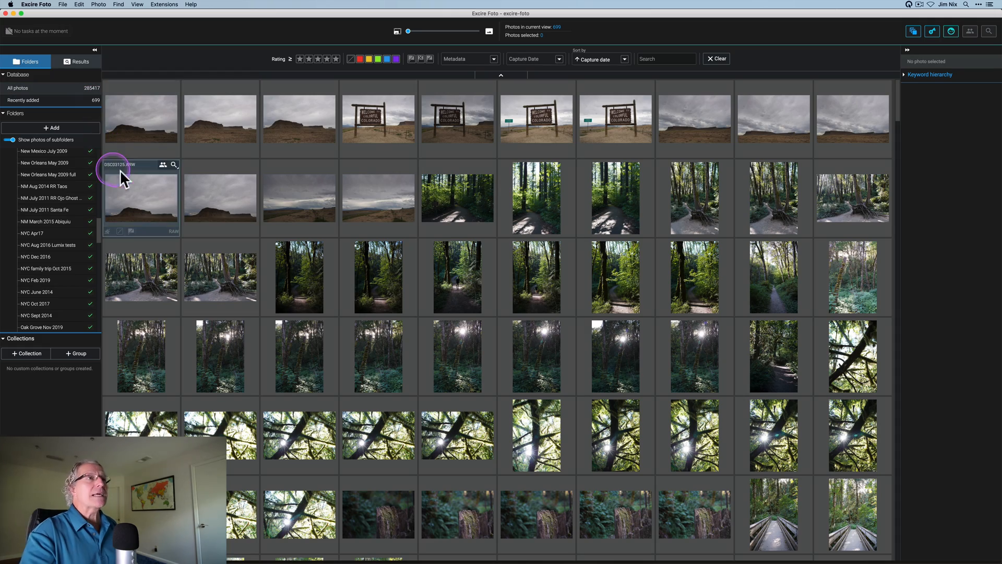
scroll("down", 3)
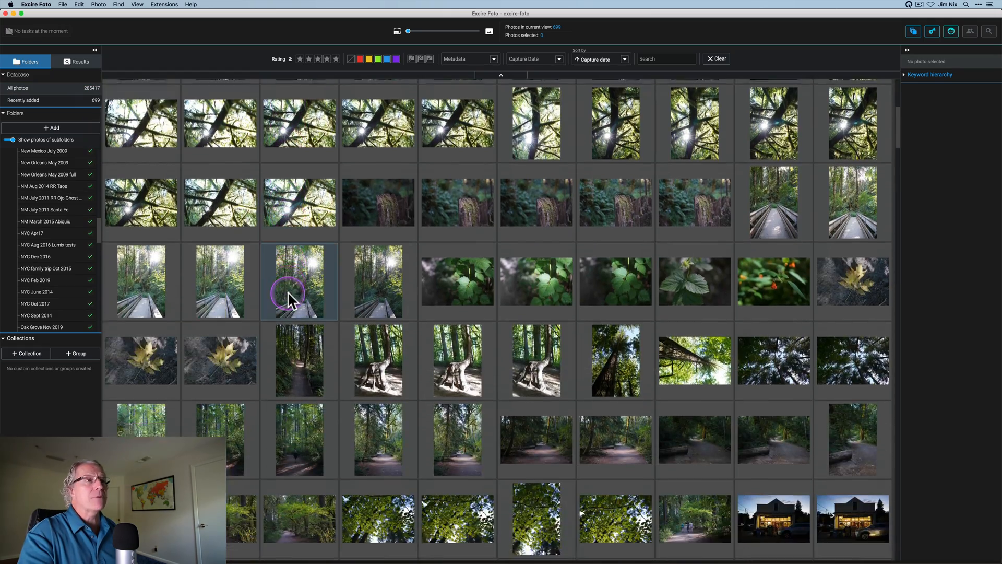
scroll("down", 3)
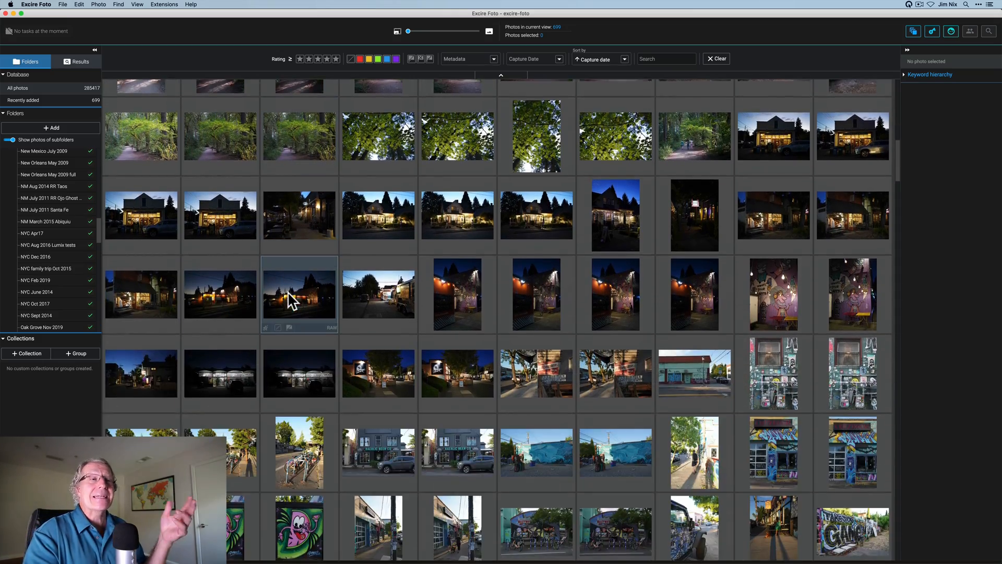
scroll("down", 3)
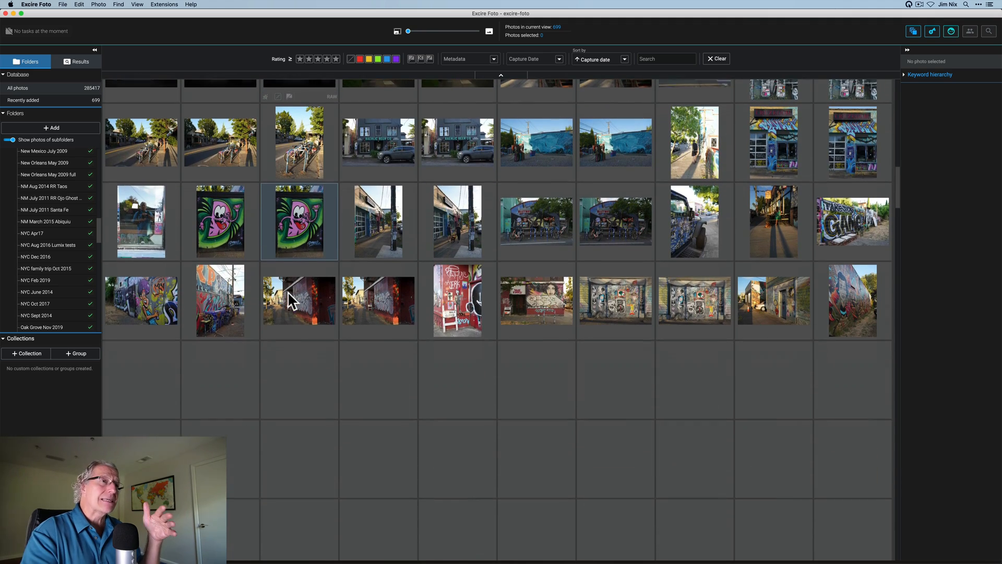
scroll("down", 3)
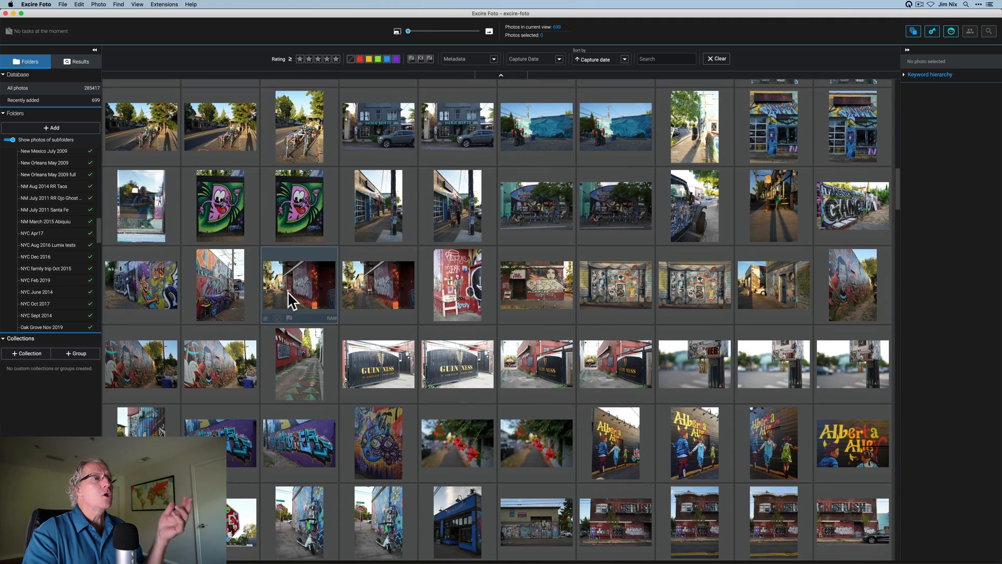
scroll("down", 3)
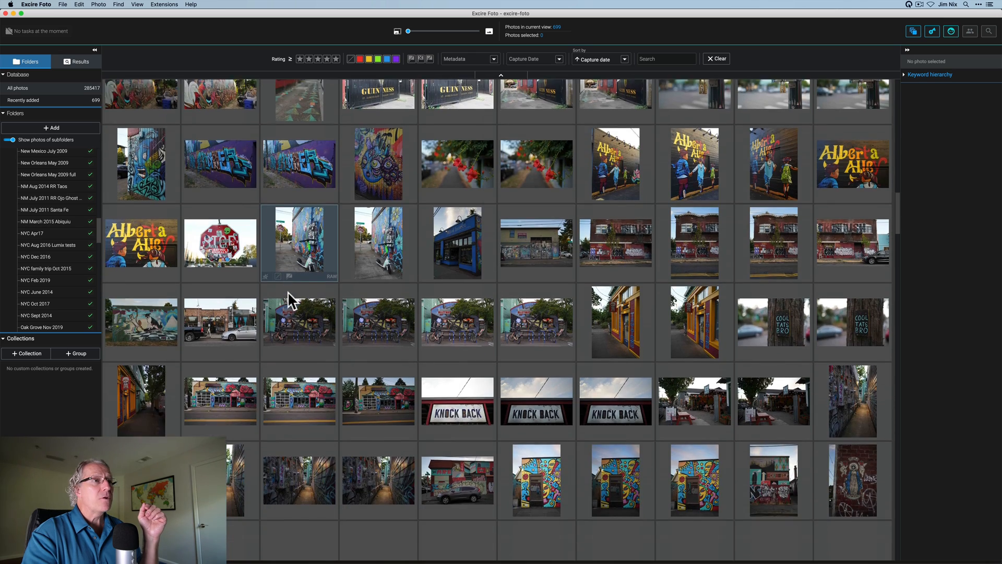
scroll("down", 3)
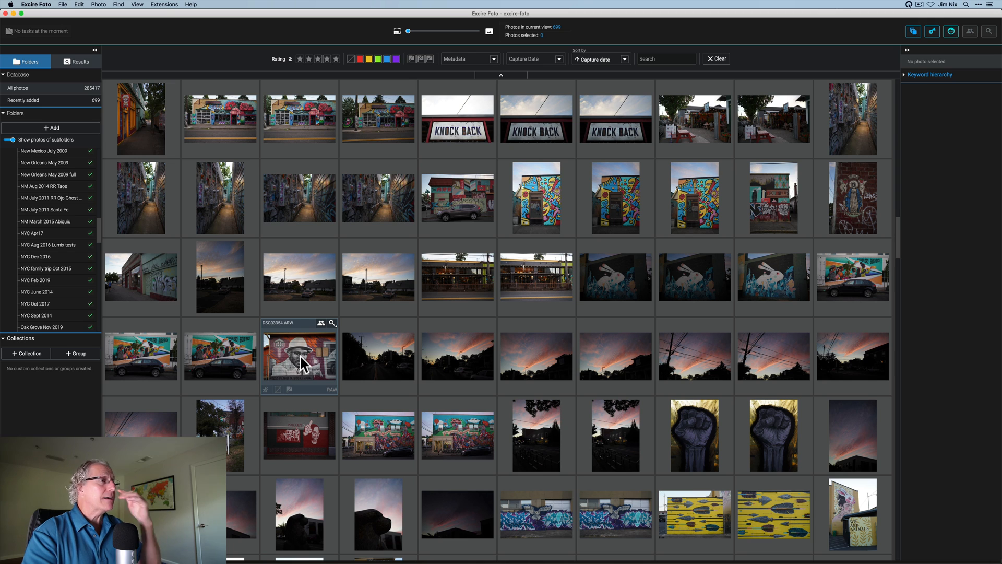
left_click(299, 356)
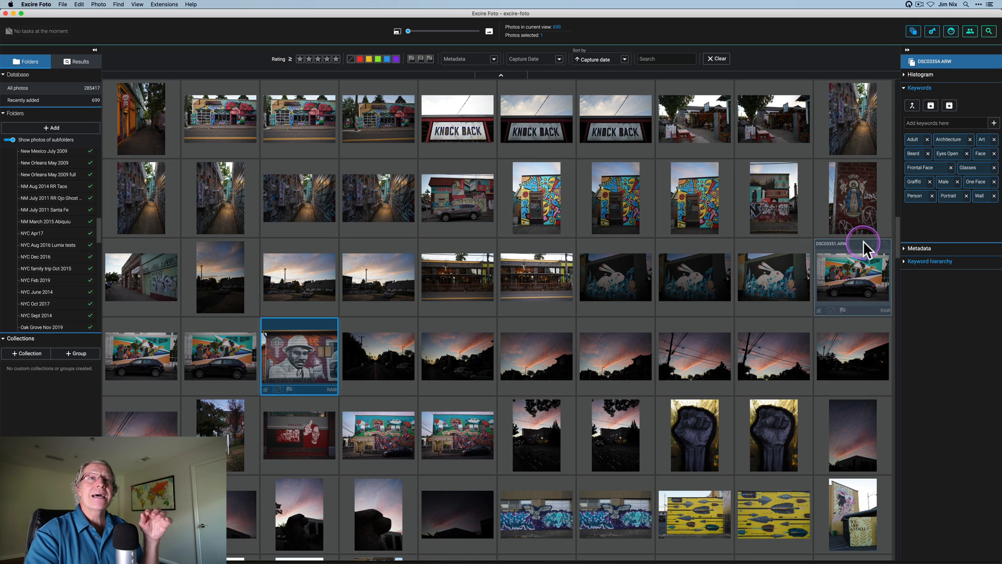
mouse_move(930, 229)
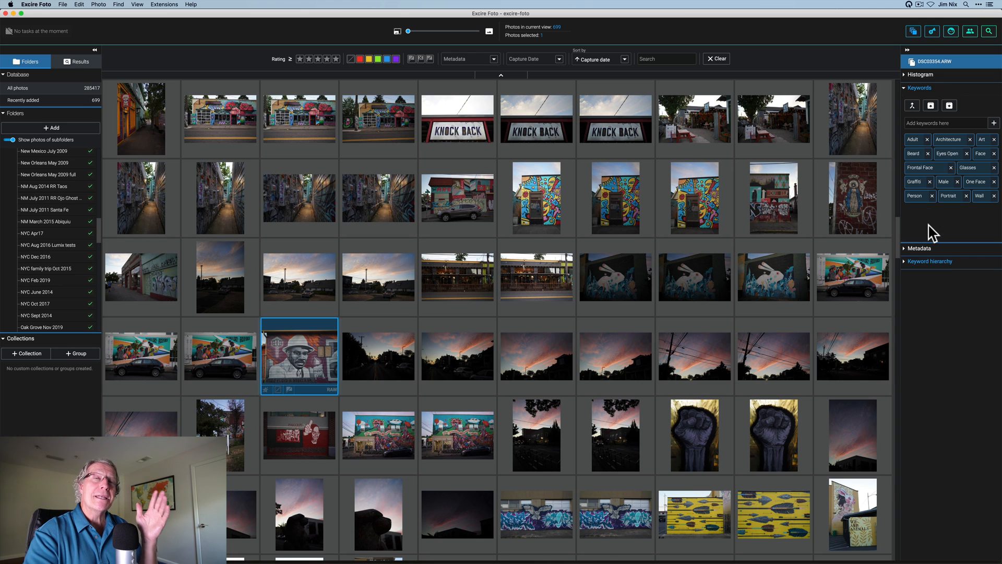
mouse_move(914, 154)
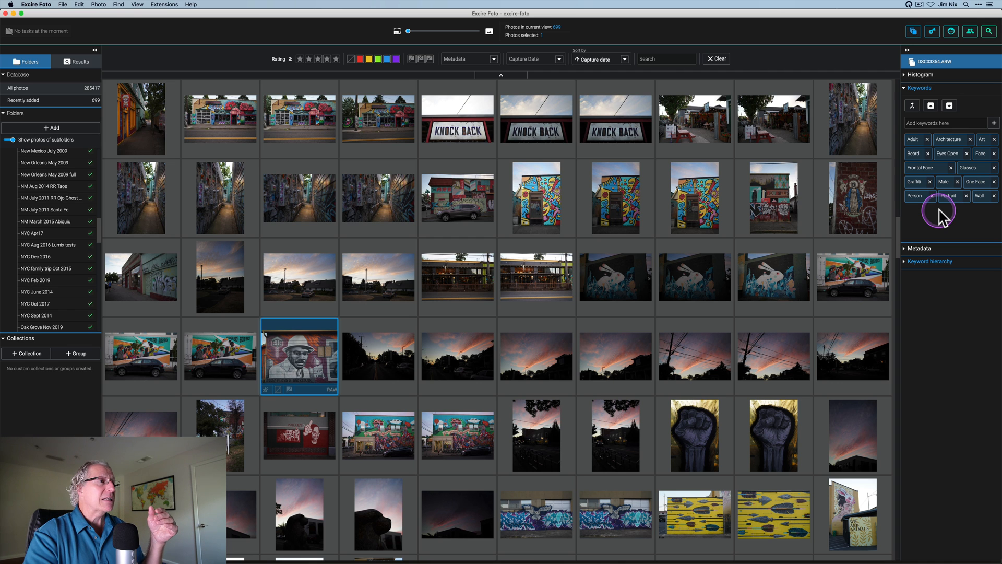
Step: View the mural portrait large, review its keywords, then return to the grid
double_click(299, 356)
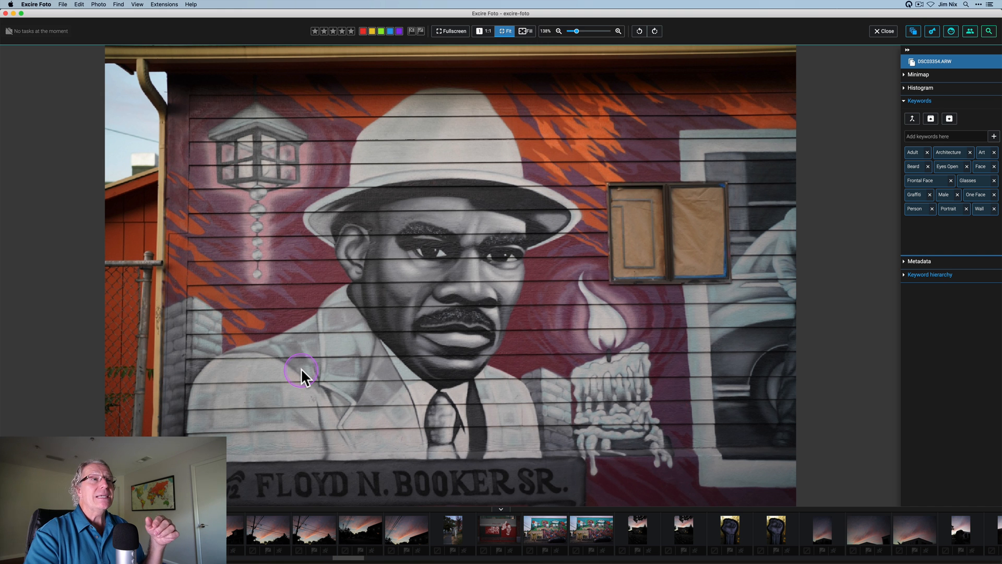
mouse_move(931, 240)
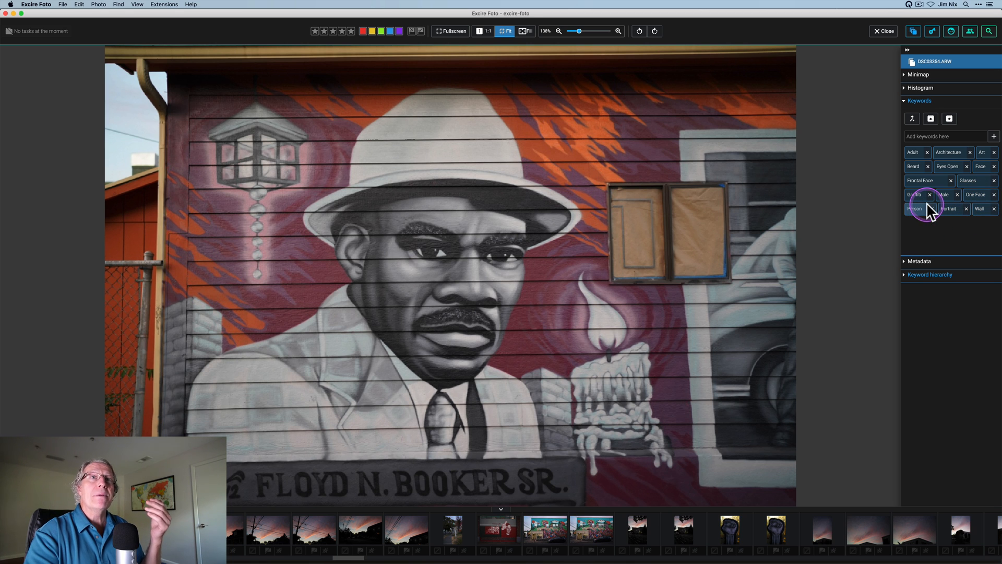
left_click(883, 30)
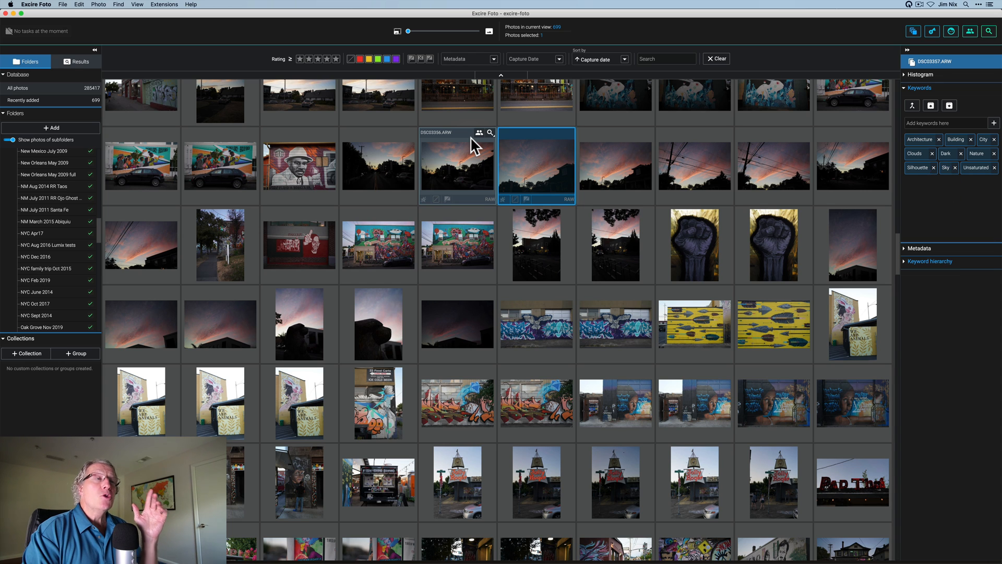
left_click(309, 58)
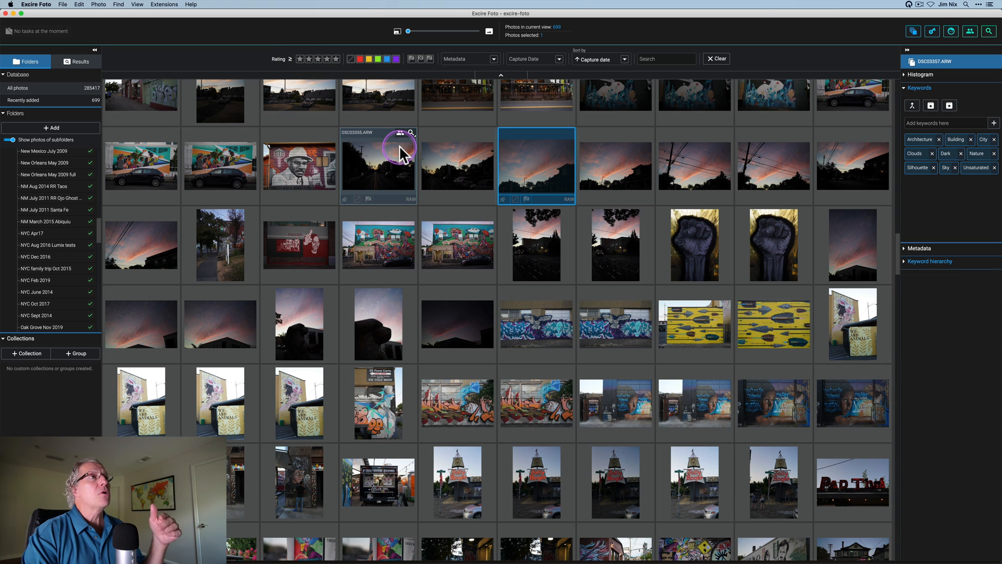
mouse_move(373, 58)
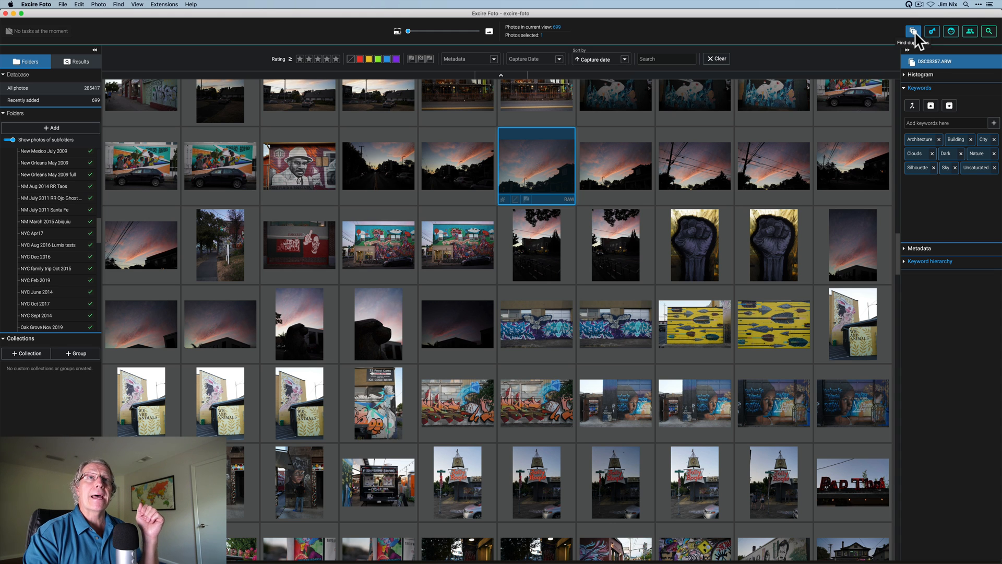
Step: Run a Find by Keyword search for Ecola State Park in the current view, returning 37 photos
left_click(932, 30)
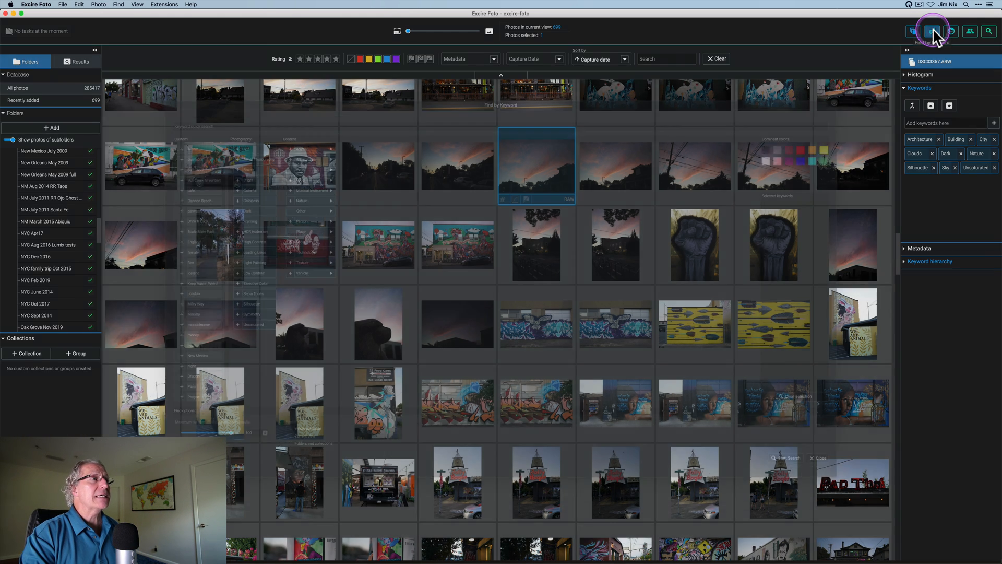
left_click(932, 30)
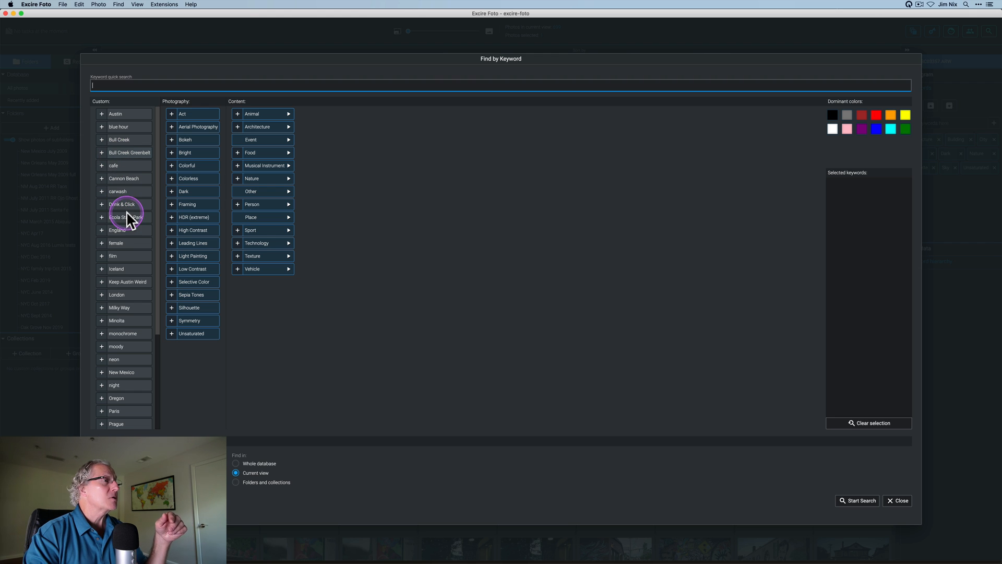
scroll("down", 3)
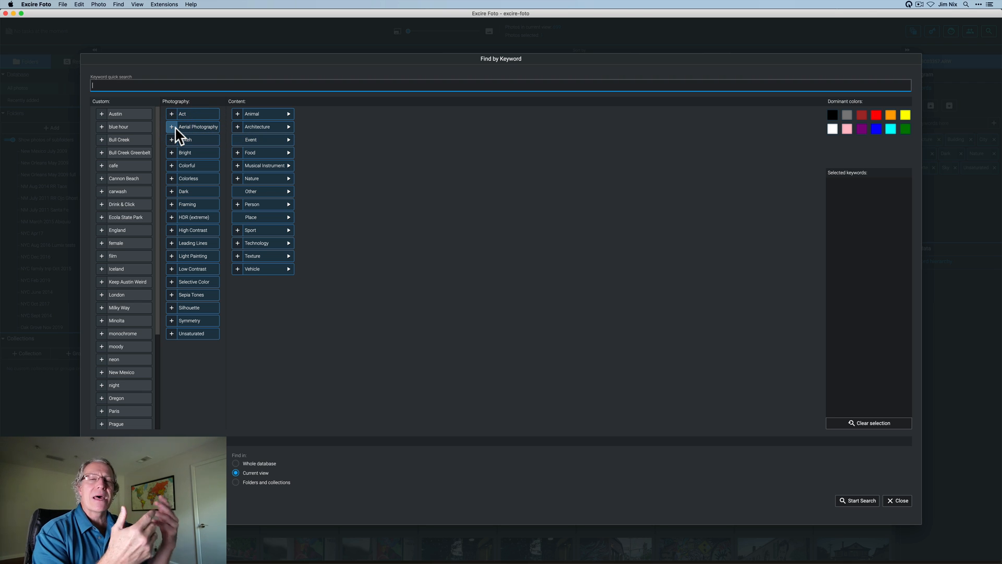
left_click(262, 126)
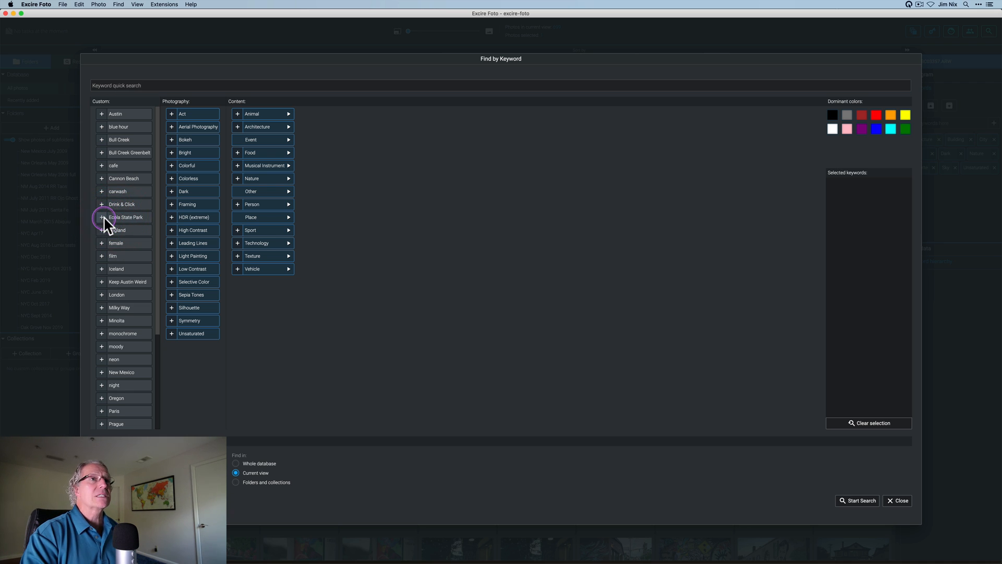
left_click(101, 217)
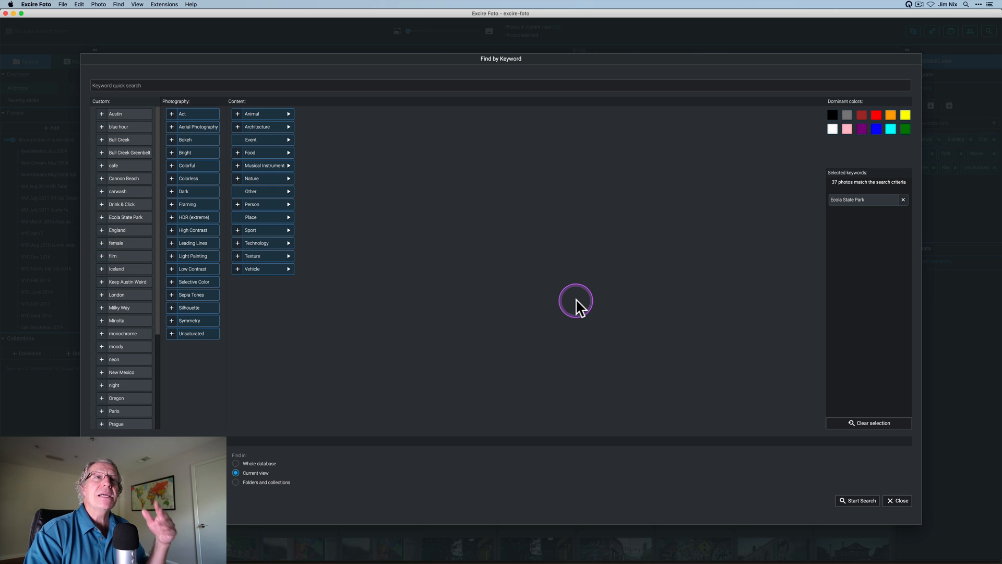
mouse_move(861, 235)
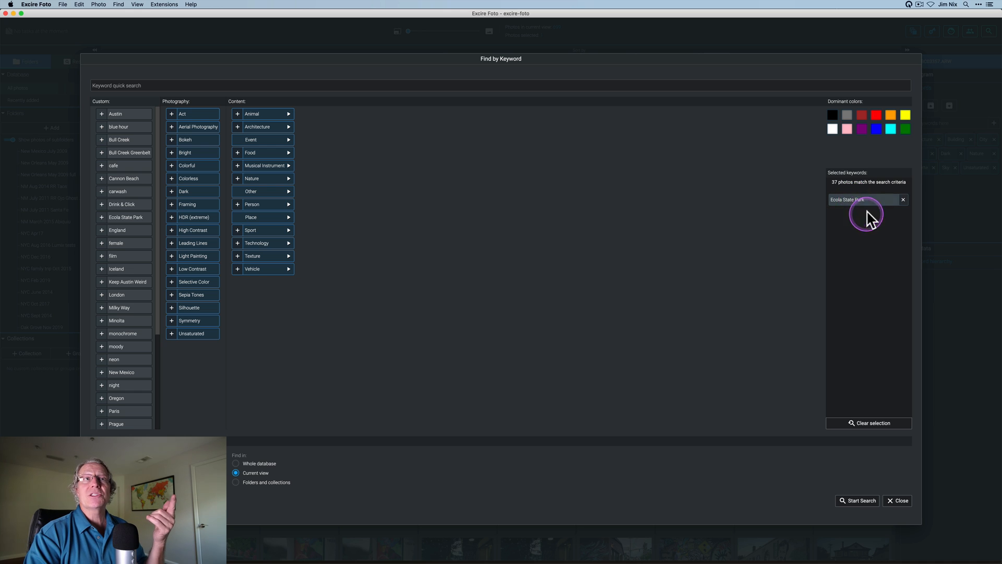
mouse_move(844, 478)
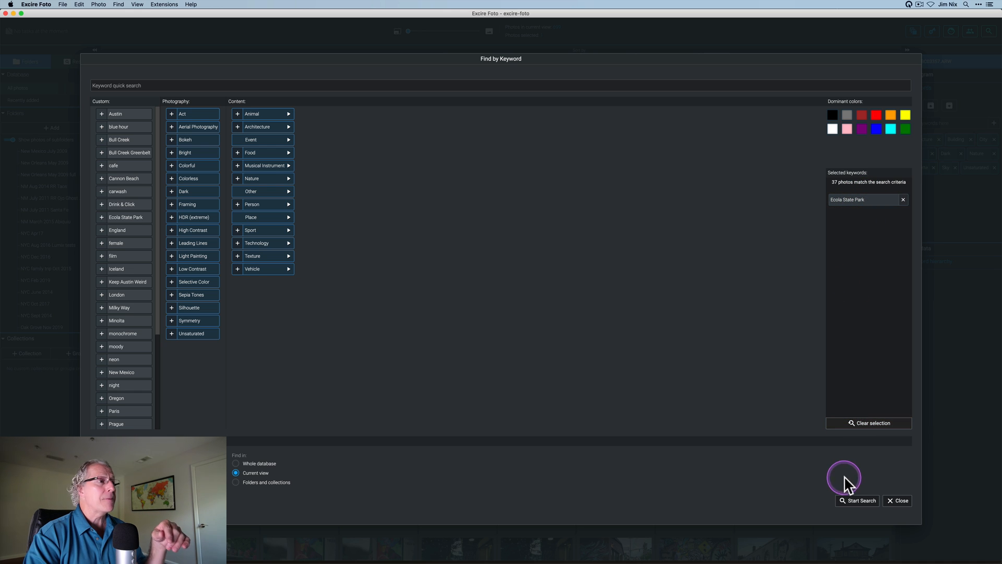
mouse_move(258, 486)
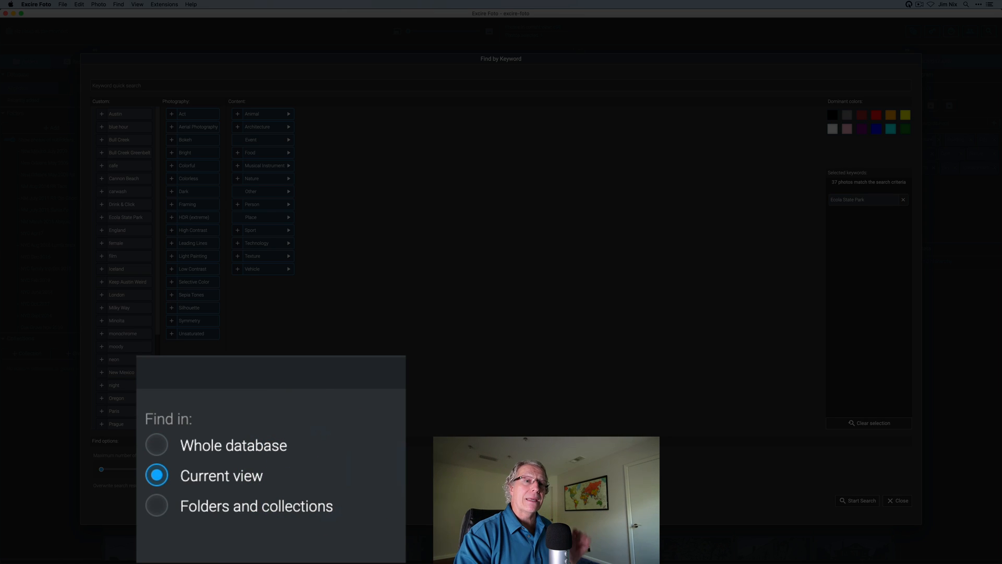
left_click(858, 500)
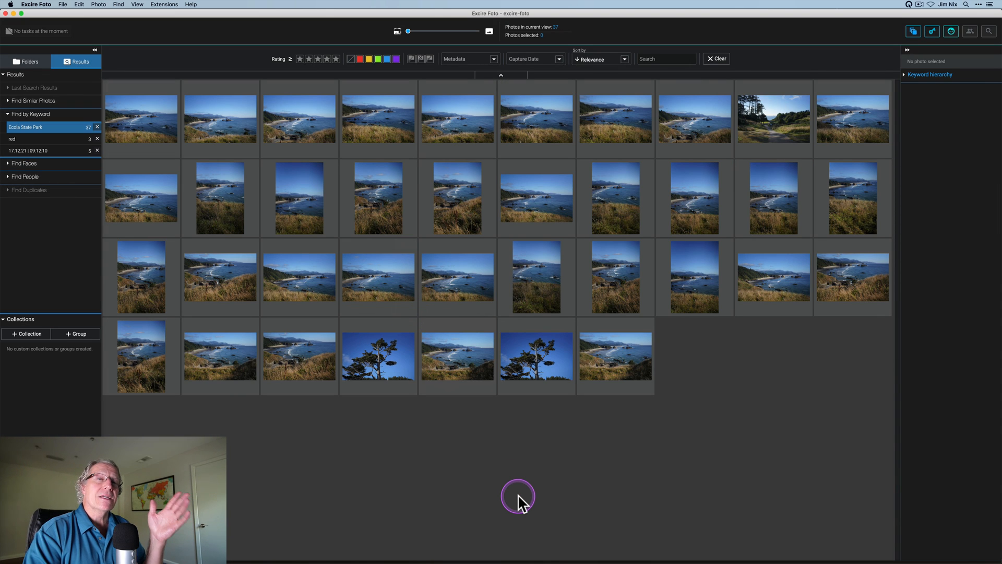
mouse_move(521, 495)
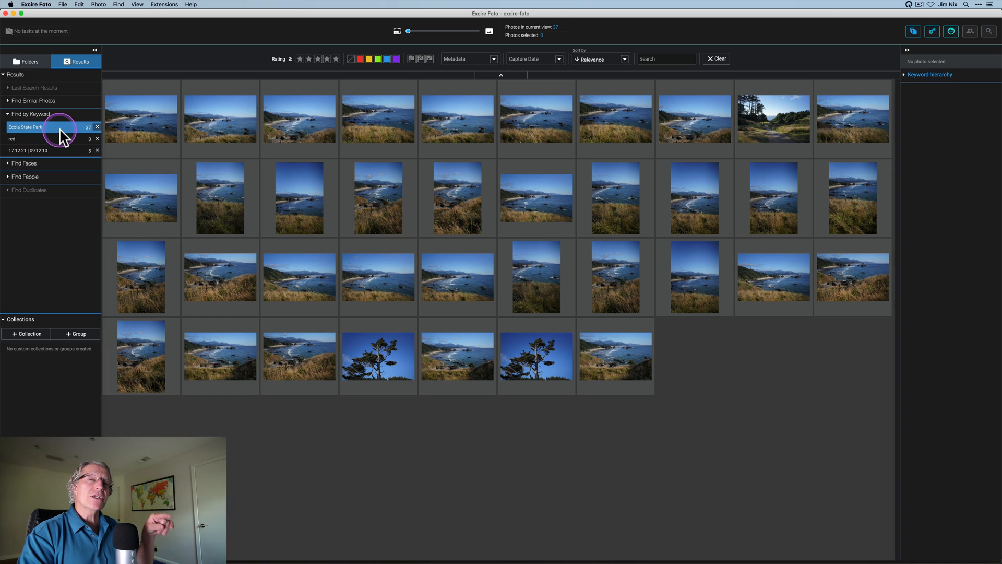
mouse_move(56, 104)
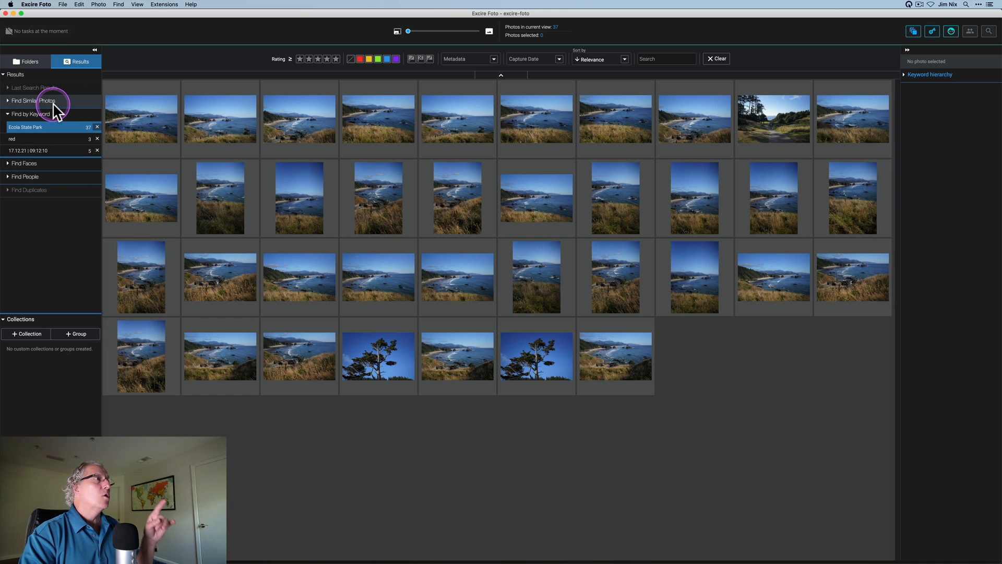
Step: Switch from Results to Folders and show the Demo files folder's photos
left_click(27, 62)
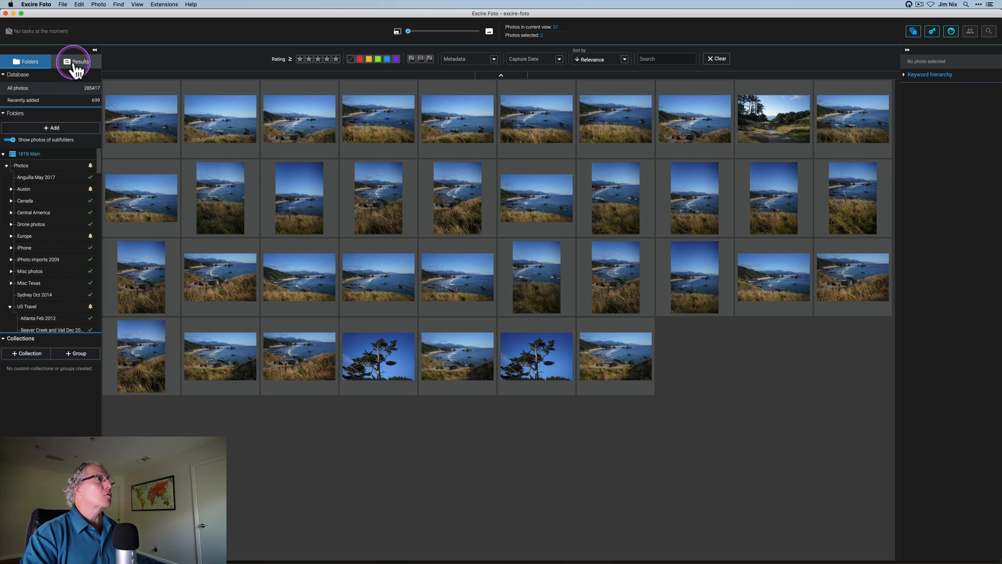
left_click(75, 61)
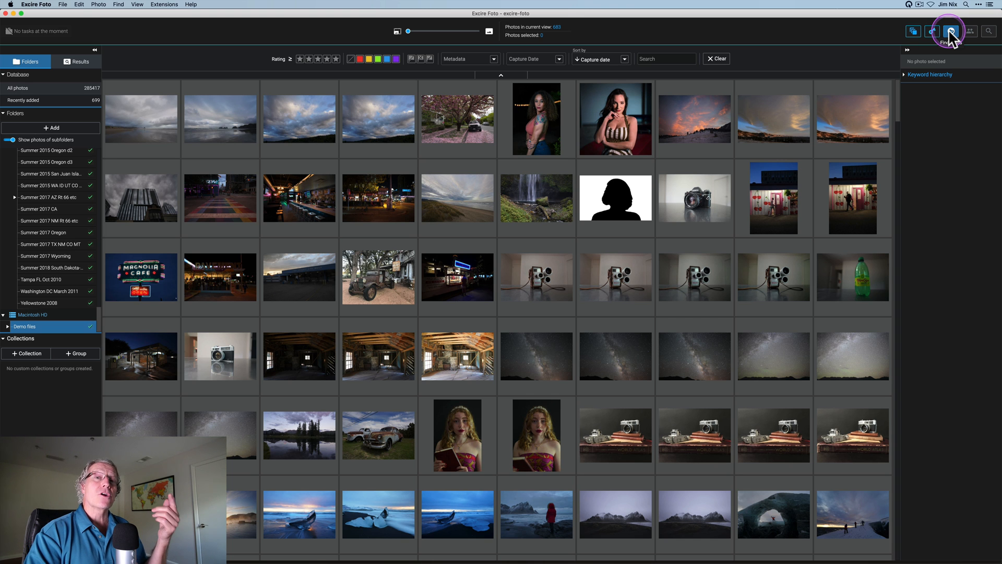
Step: Run a Find Faces search for single female portraits in the current view, returning 29 photos
left_click(950, 31)
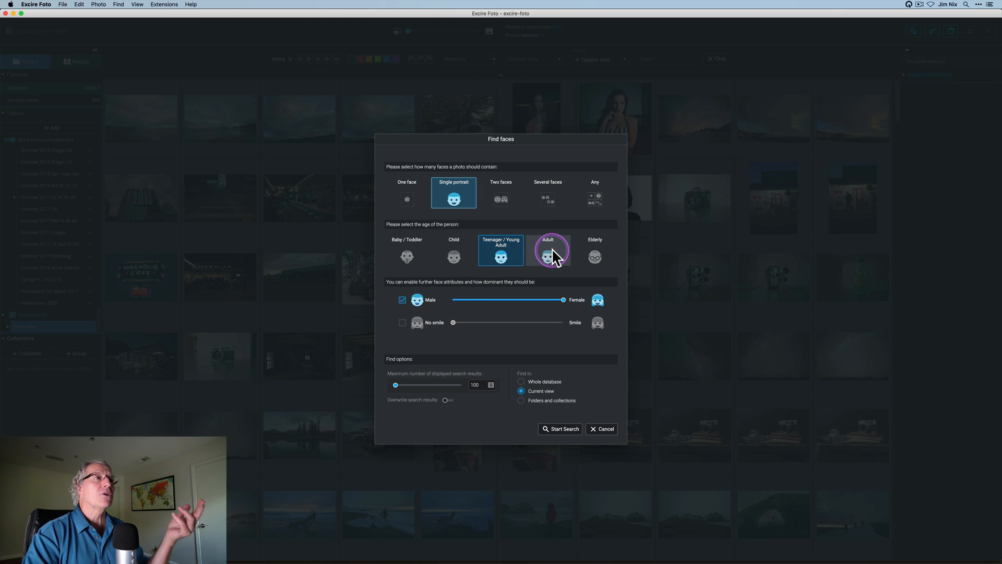
left_click(500, 249)
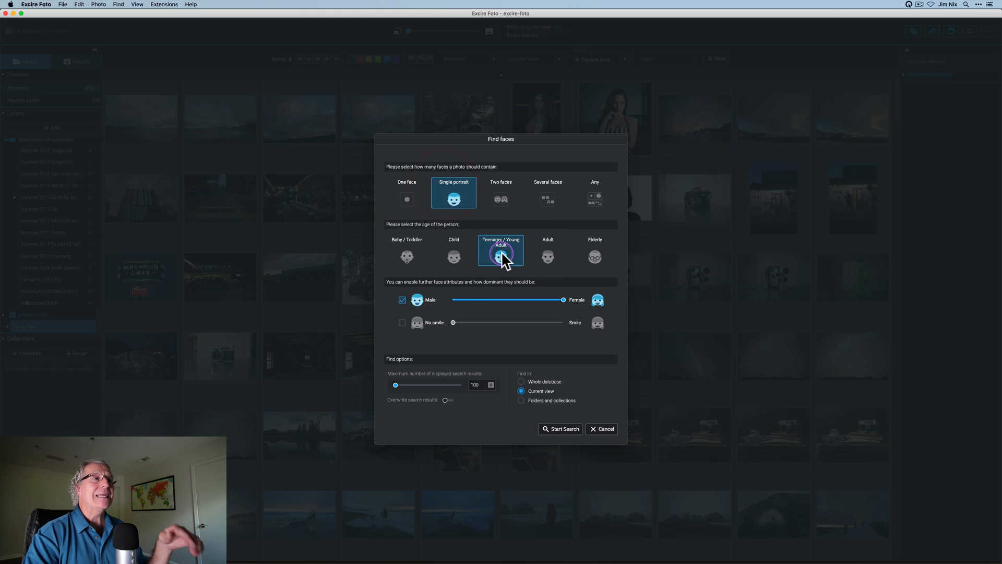
left_click(403, 300)
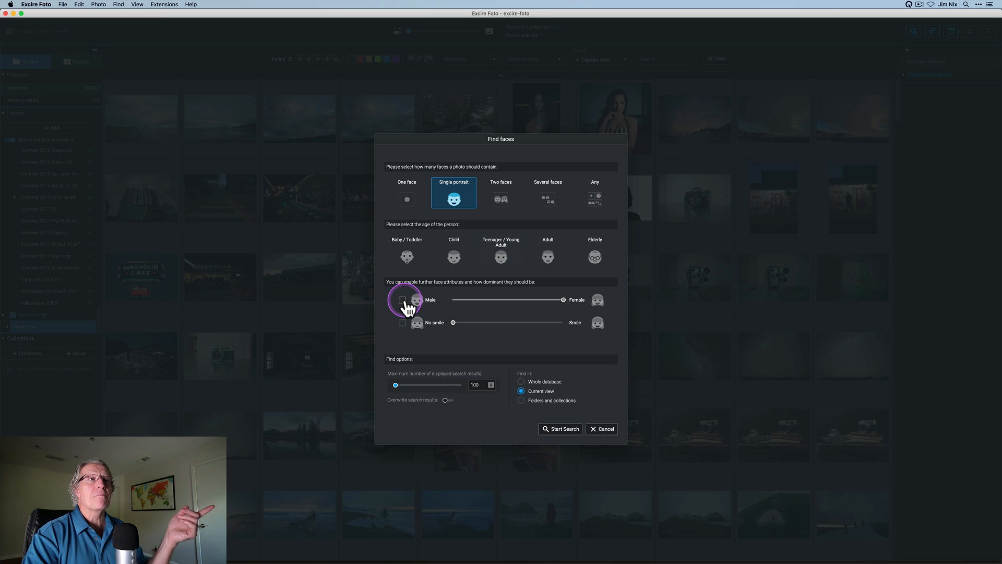
left_click(403, 299)
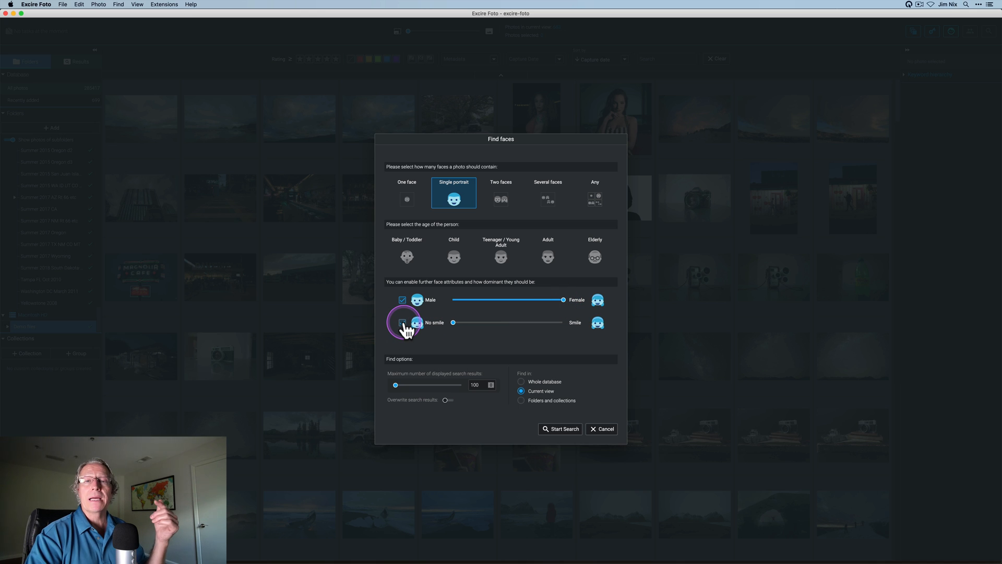
left_click(402, 322)
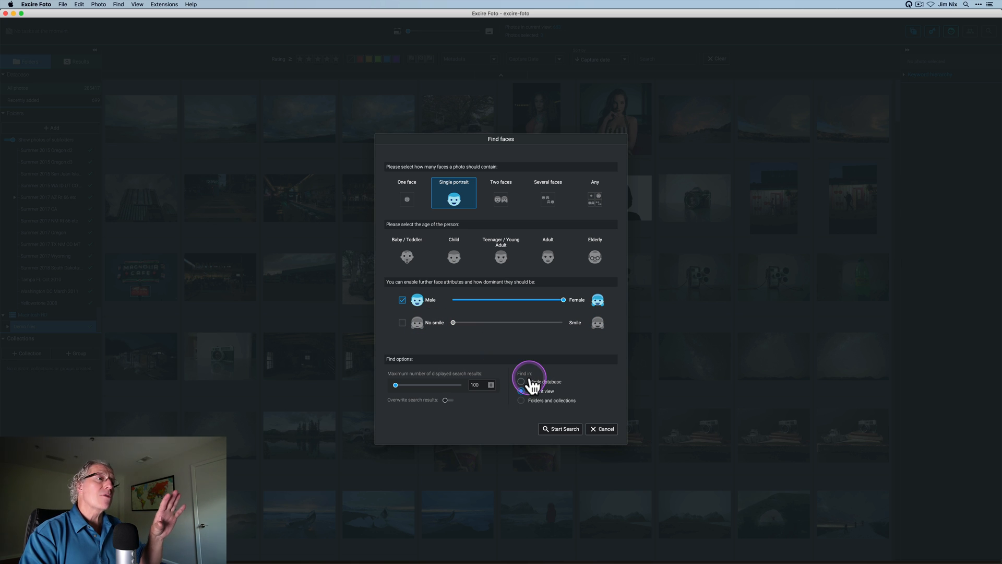
left_click(521, 391)
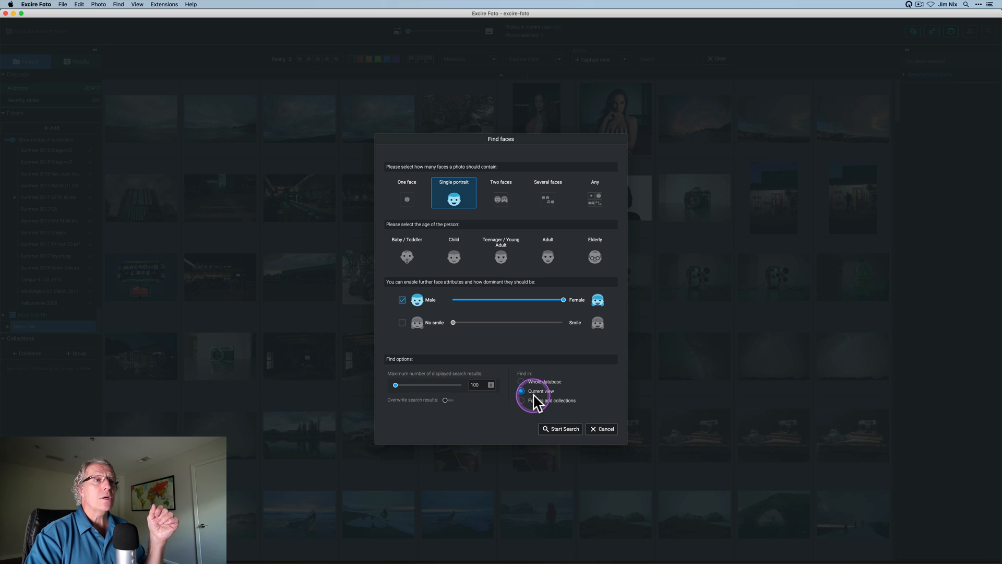
left_click(559, 429)
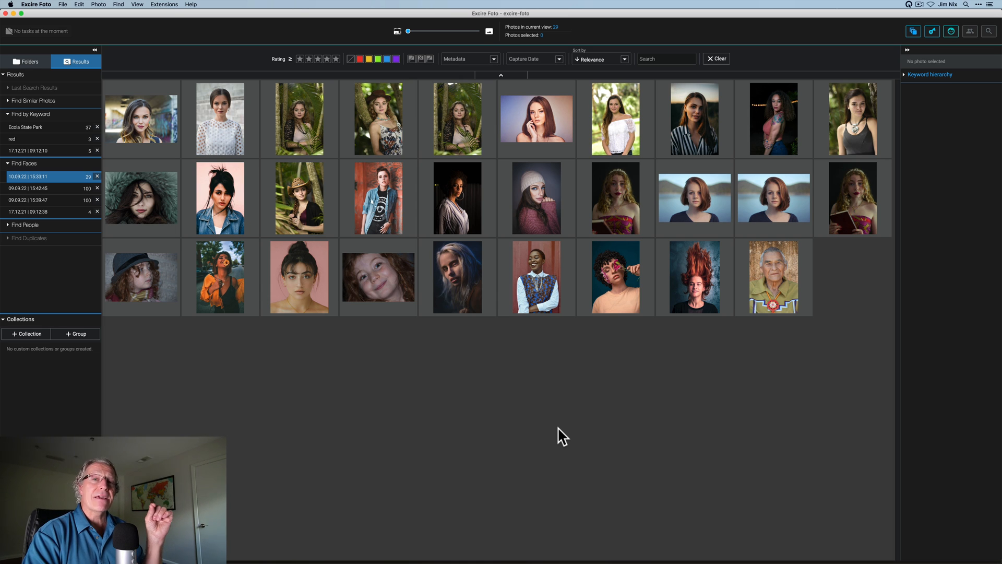
mouse_move(614, 211)
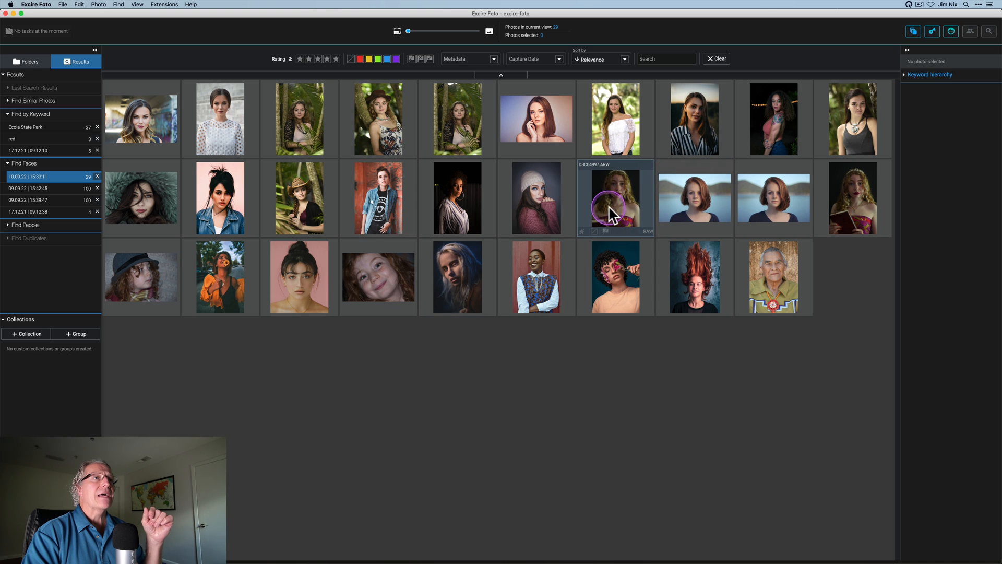
Step: Run Find People on the tiara girl's portrait in the current view, returning 3 photos
left_click(614, 197)
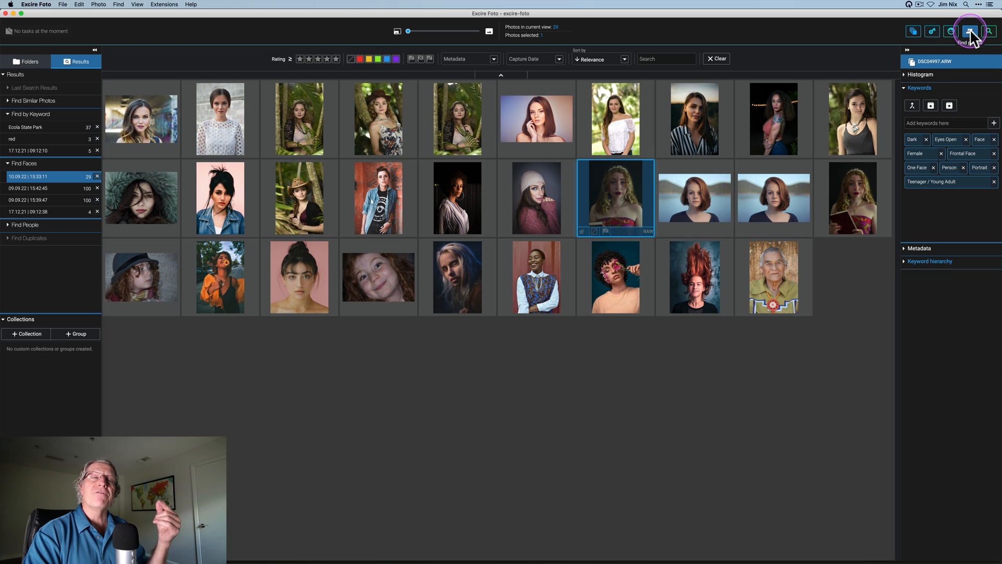
left_click(969, 31)
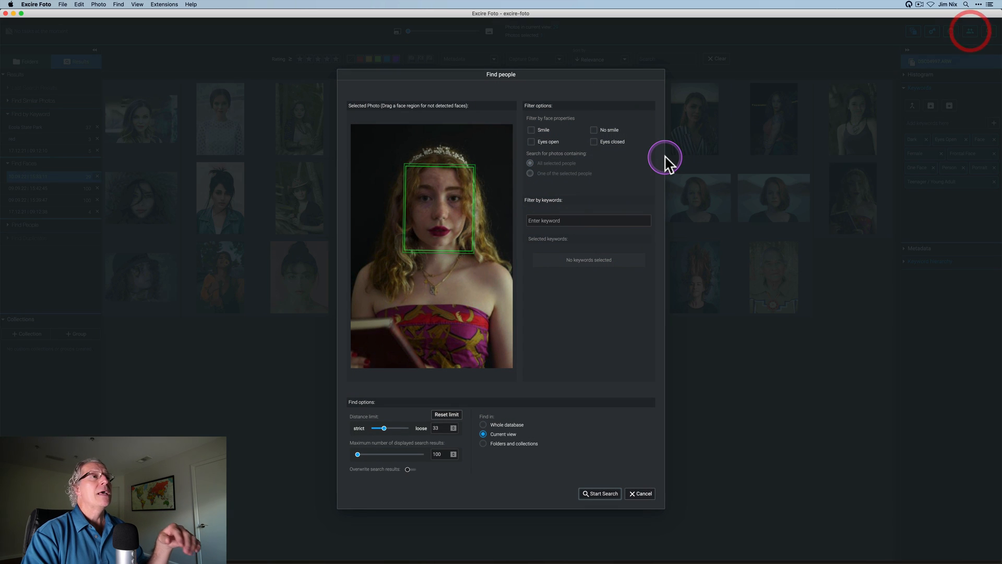
mouse_move(452, 219)
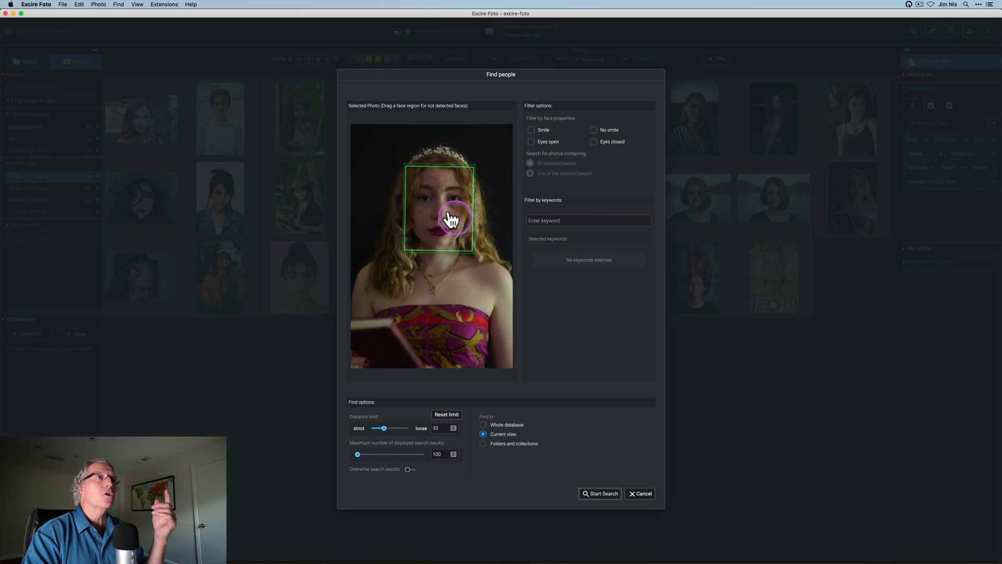
mouse_move(568, 157)
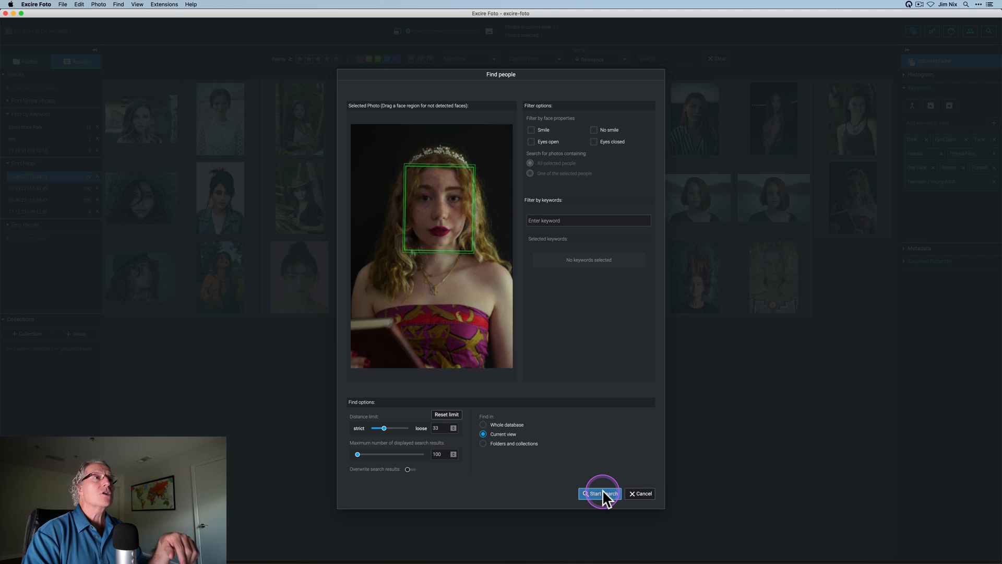
left_click(599, 493)
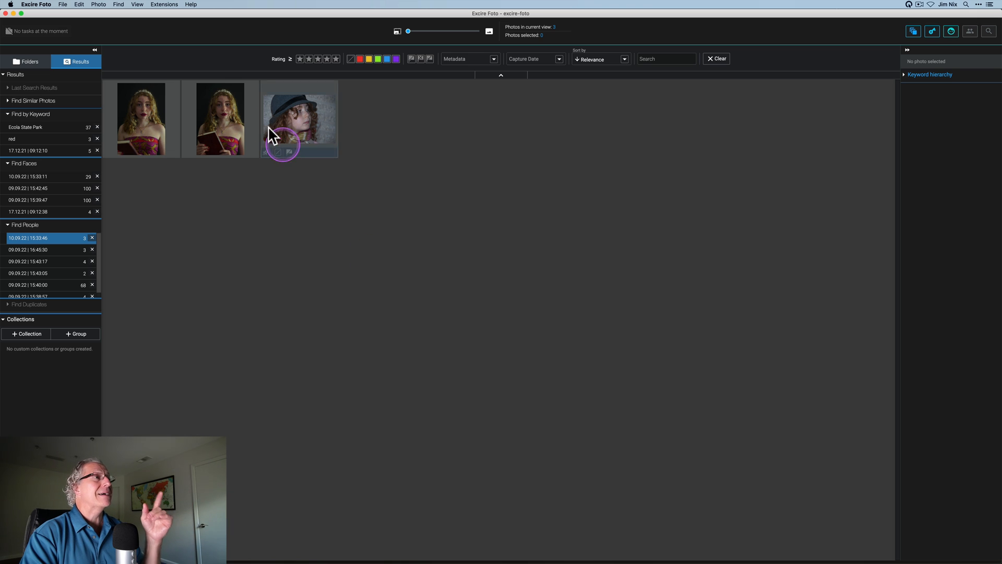
Step: Check the keywords of the two result photos, then go back to the Folders view
left_click(220, 118)
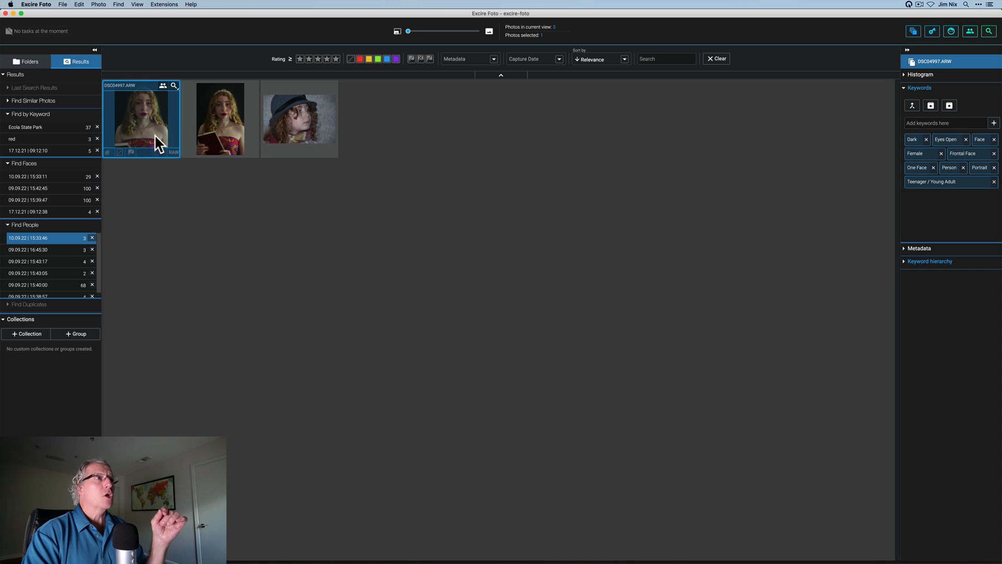
left_click(299, 118)
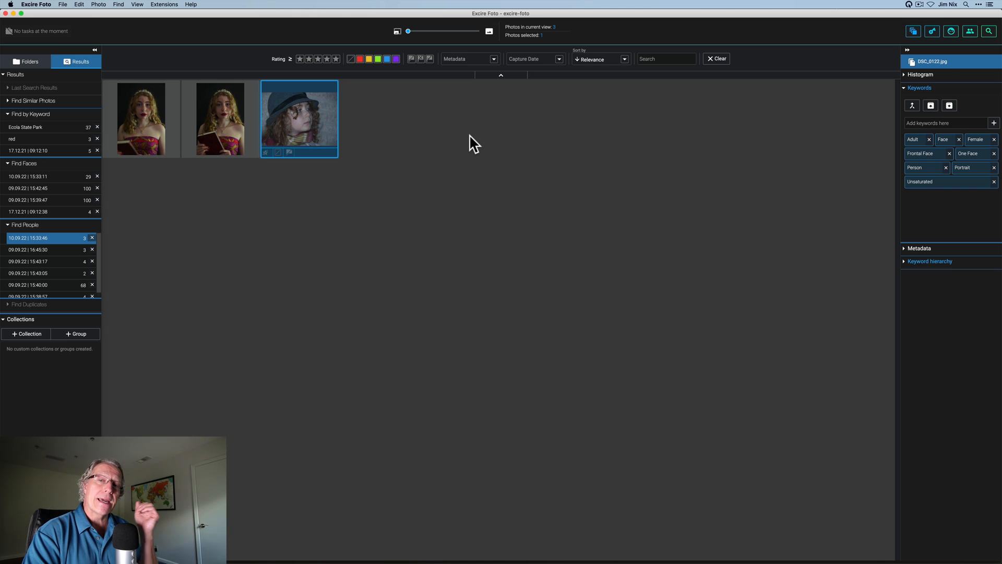
left_click(25, 61)
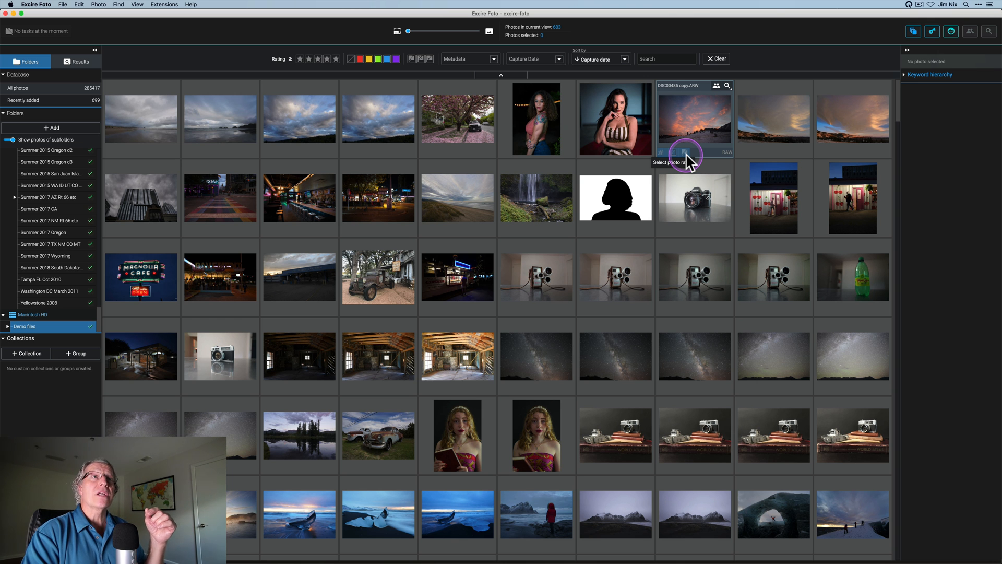
Step: Run Find Similar Photos by Content on the snowy pink-sunset shot, returning 10 results
left_click(694, 119)
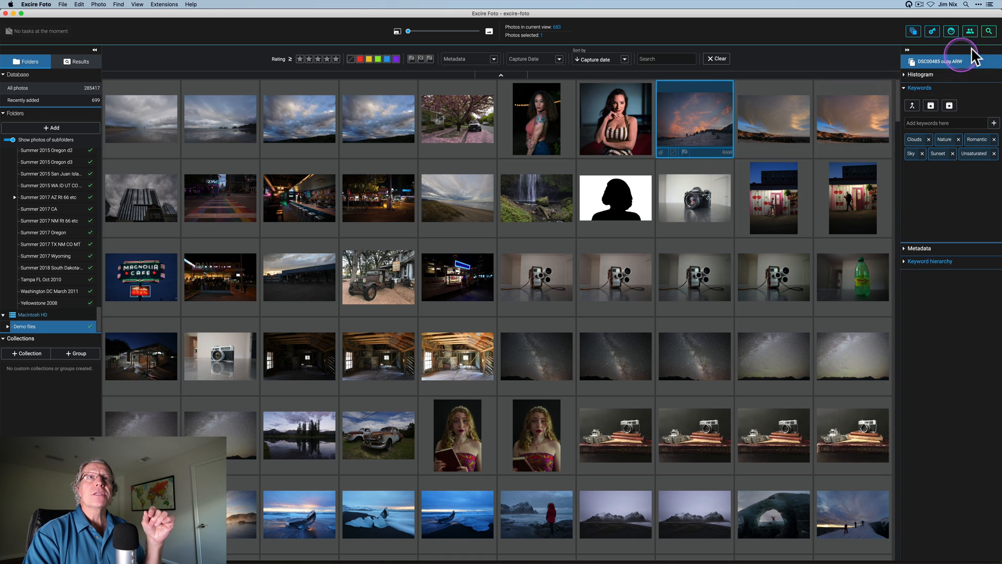
mouse_move(989, 31)
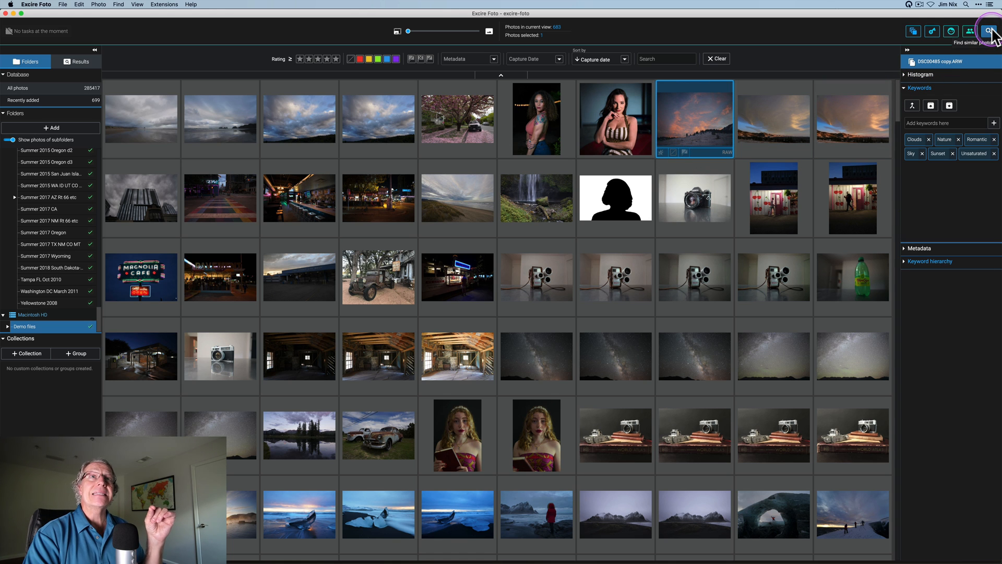
left_click(989, 30)
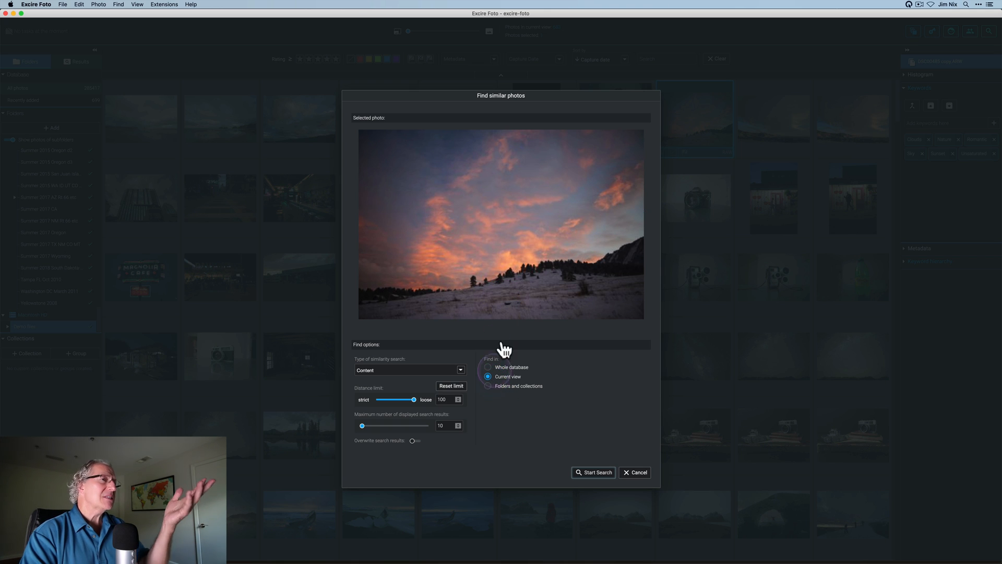
left_click(593, 472)
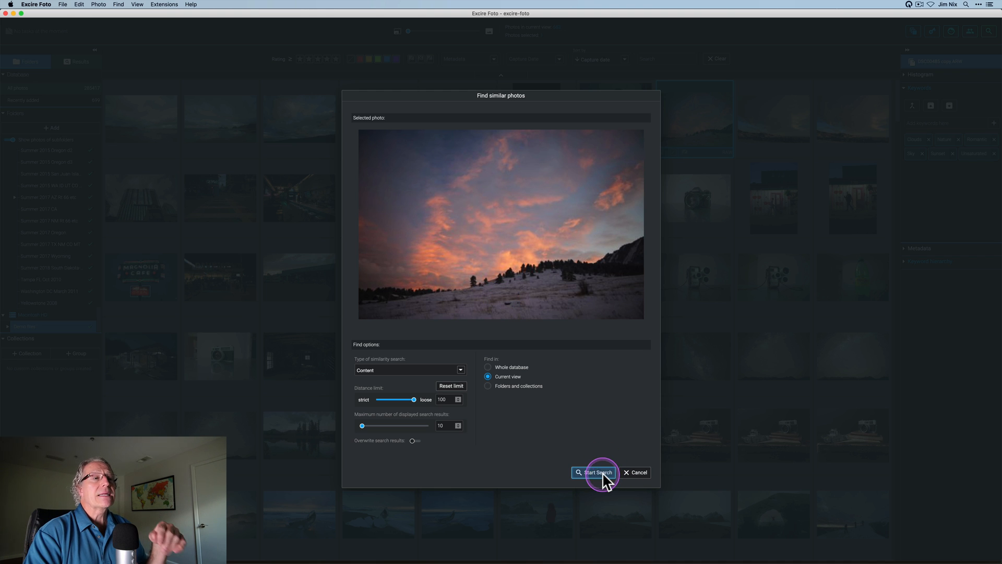
left_click(594, 472)
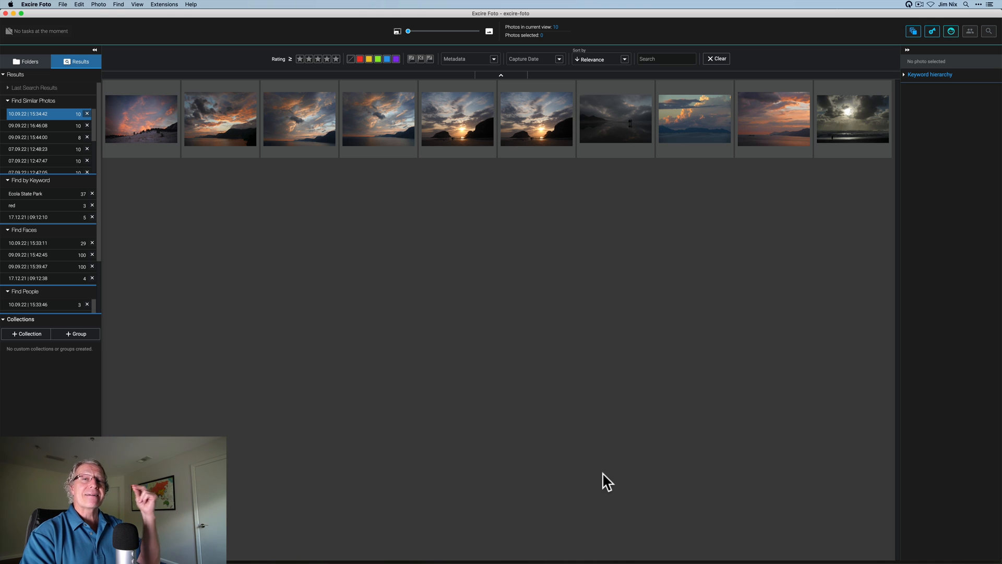
Step: Select DSC03048 copy.ARW in Folders and open it with Luminar Neo
left_click(26, 61)
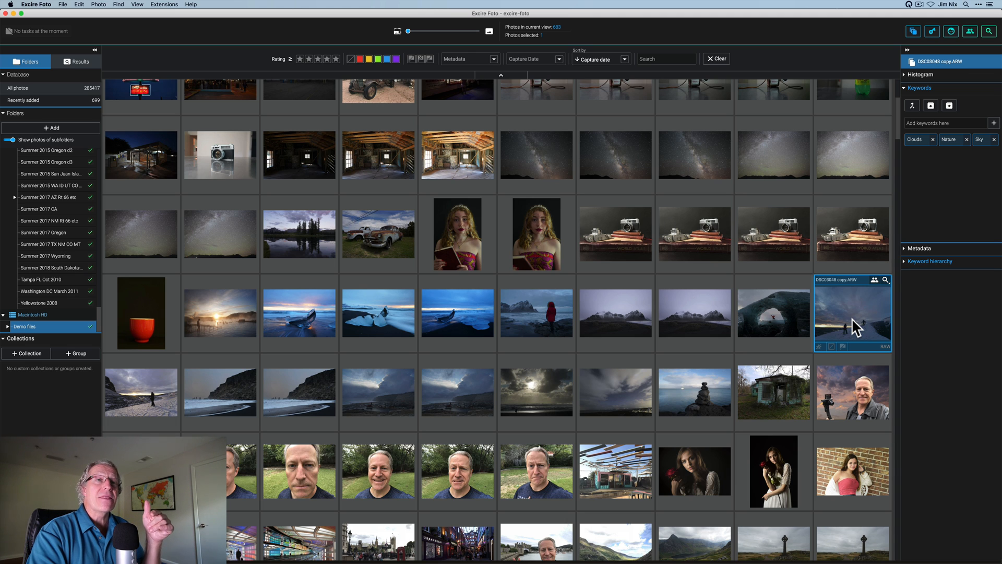
left_click(843, 328)
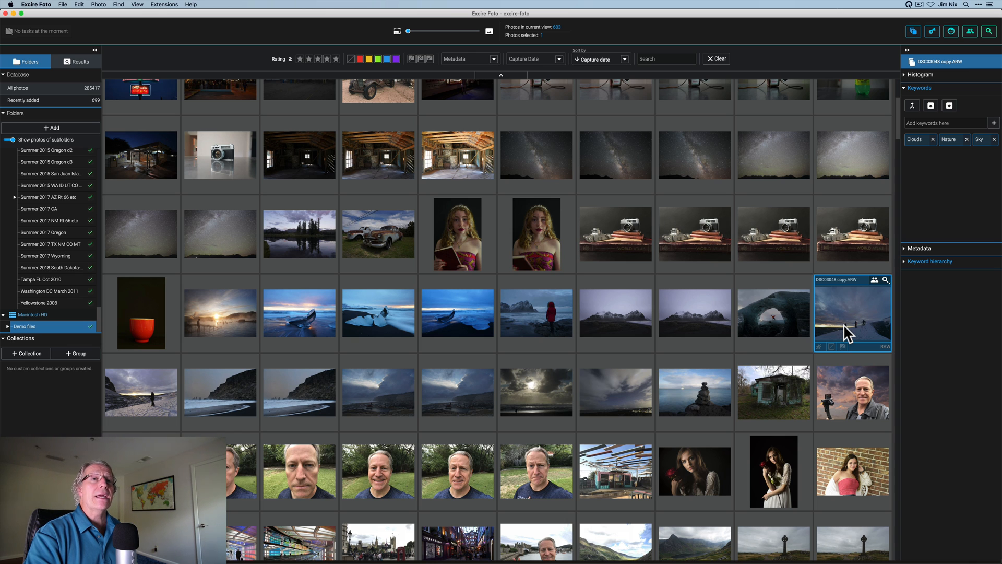
right_click(842, 309)
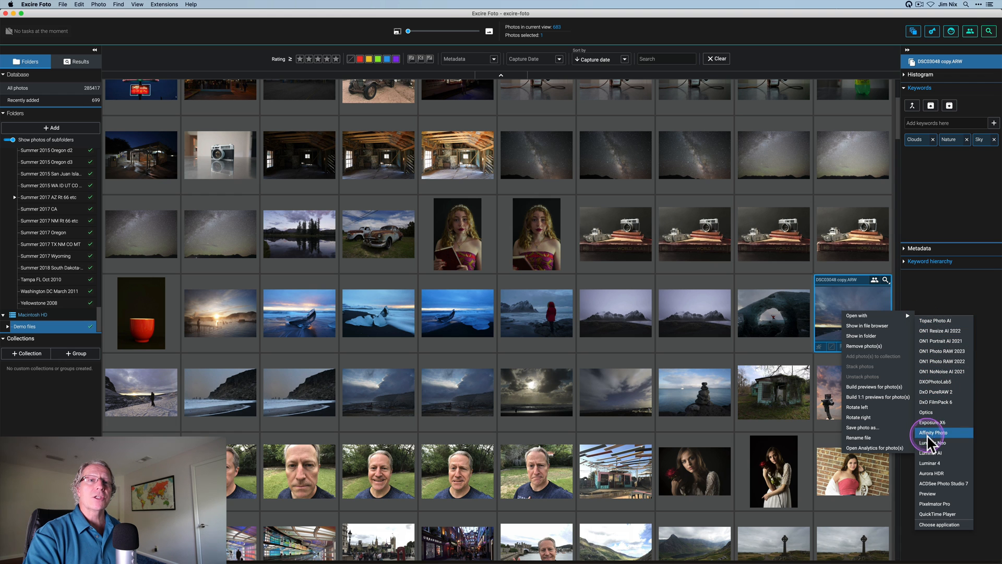
left_click(933, 443)
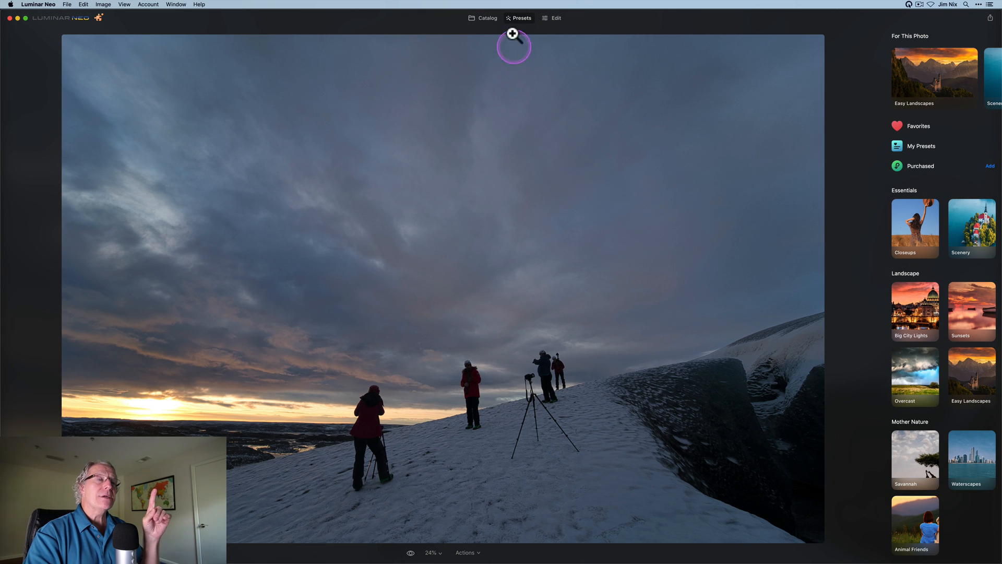
Step: In Develop, lift Shadows to 70, warm Temperature to 6957 and raise Whites to 26
left_click(555, 18)
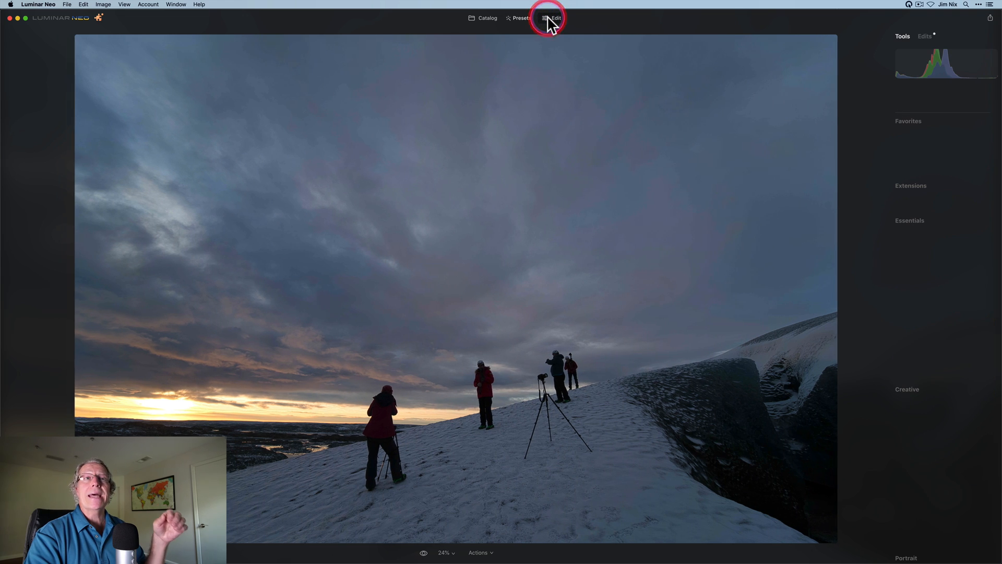
left_click(552, 18)
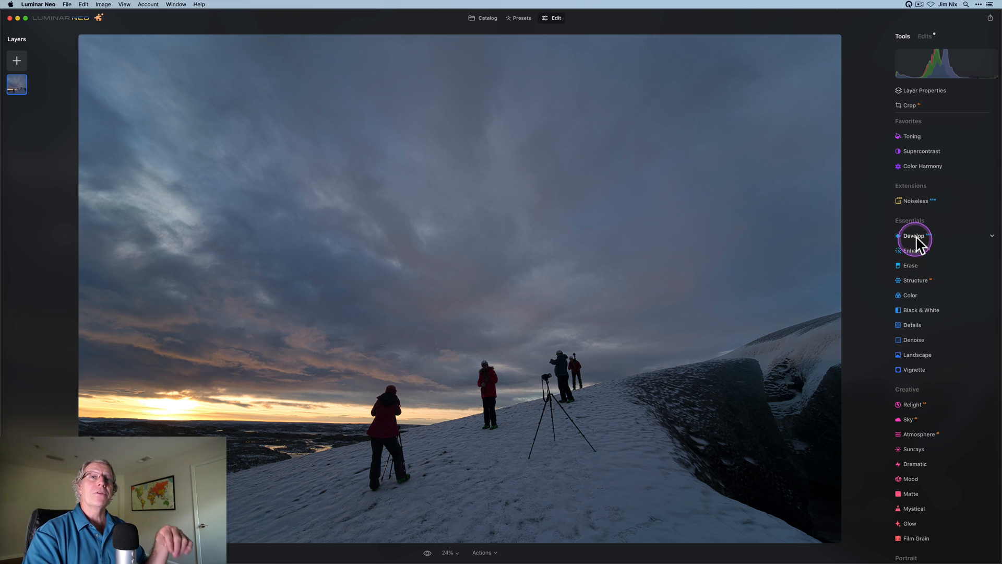
left_click(914, 235)
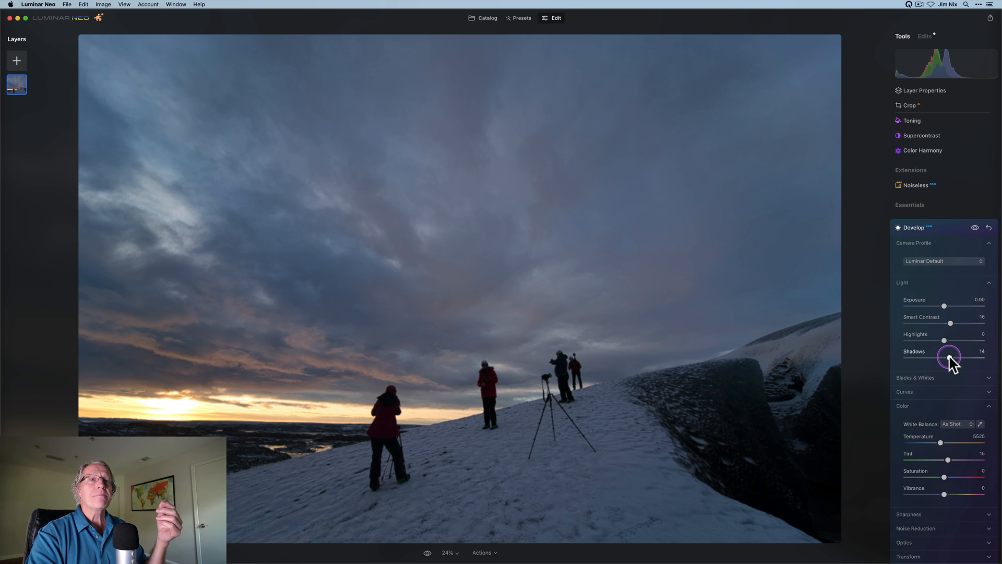
left_click_drag(948, 357, 971, 357)
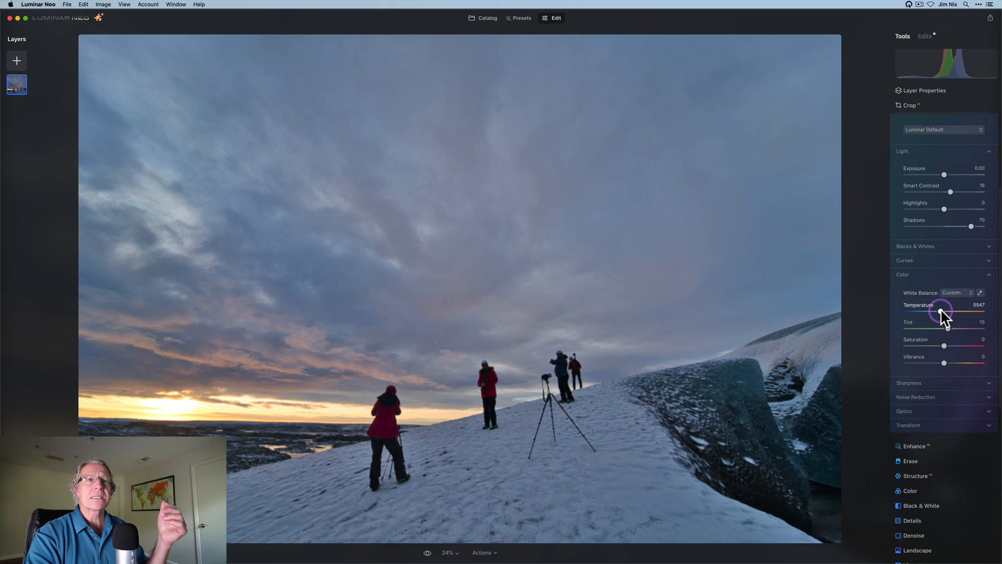
left_click_drag(939, 313, 952, 313)
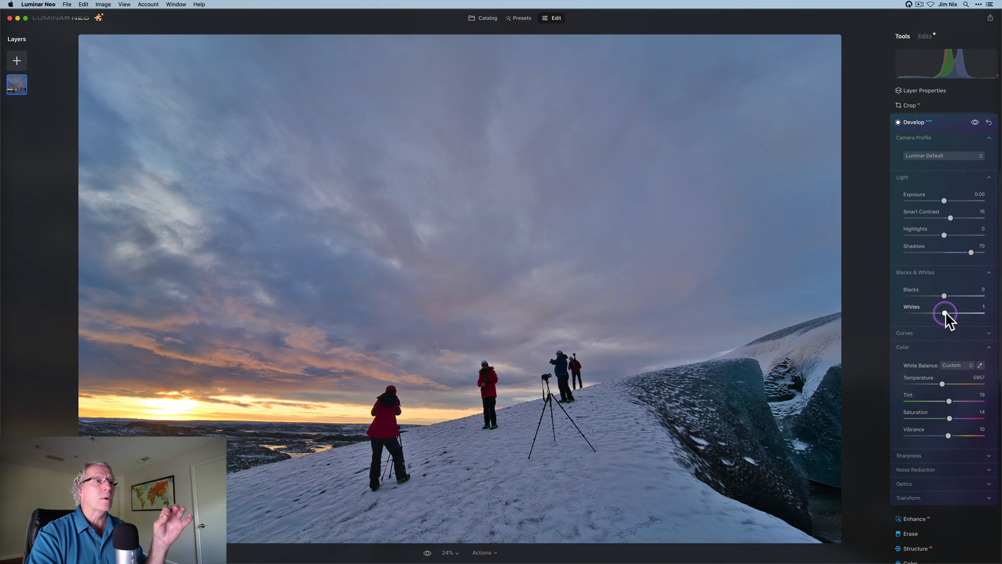
left_click_drag(946, 312, 955, 311)
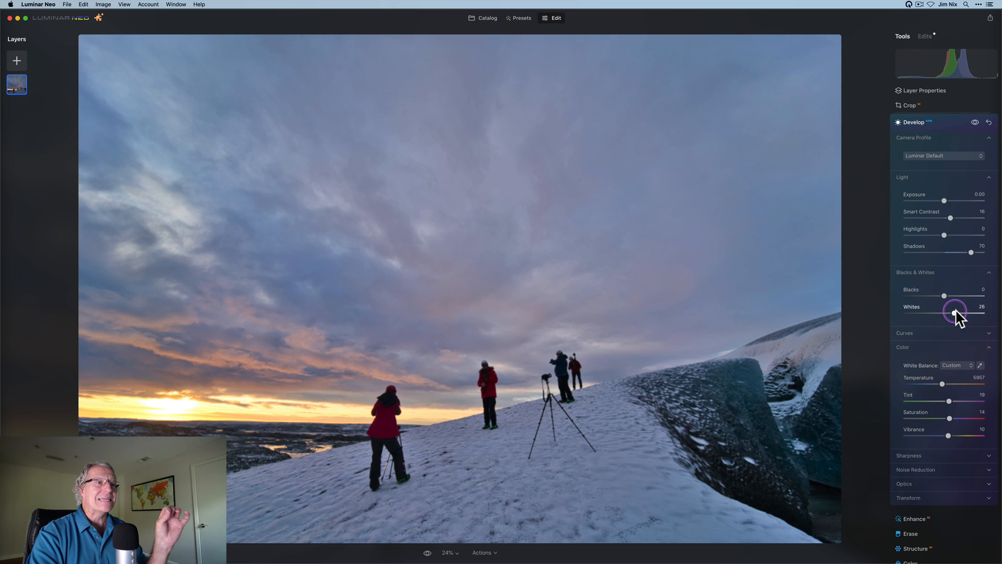
left_click_drag(955, 311, 963, 311)
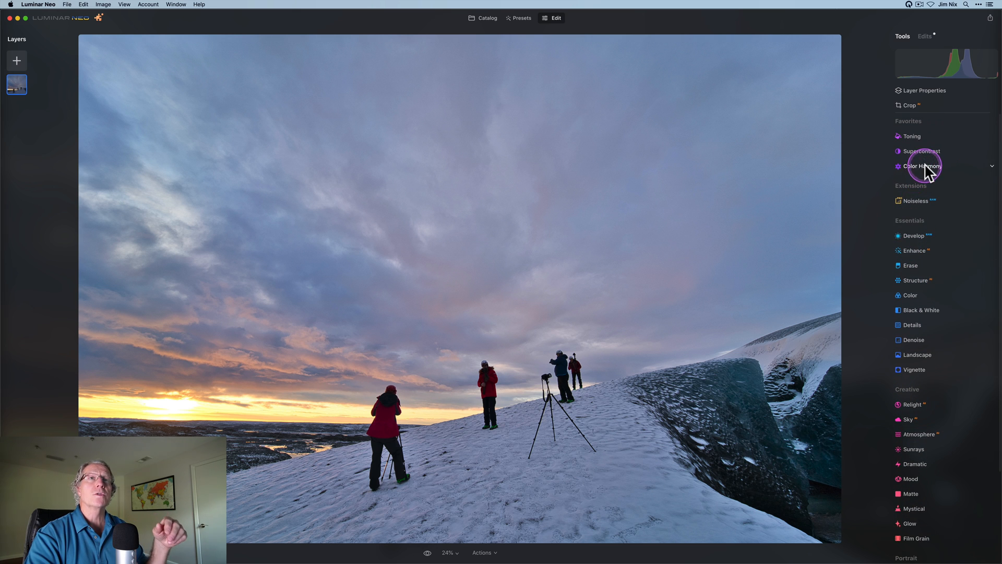
Step: In Color Harmony, raise Warmth to 11 and Brilliance to 7
left_click(922, 166)
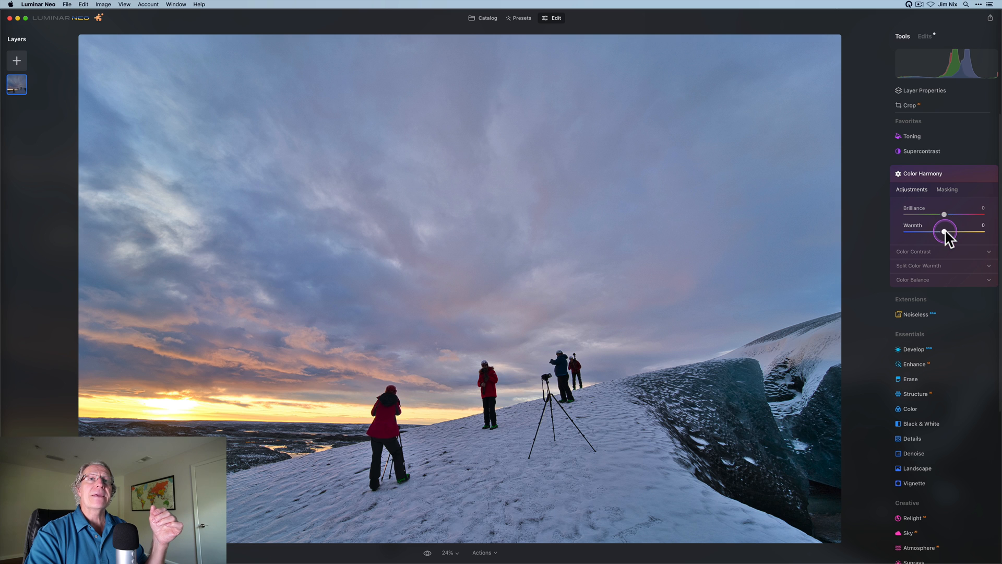
left_click_drag(945, 229, 950, 229)
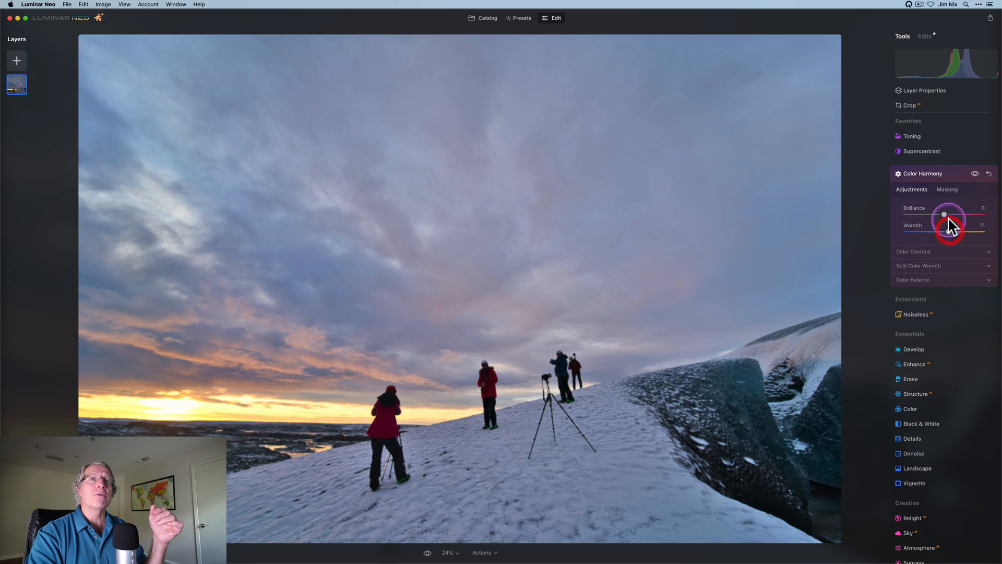
left_click_drag(945, 214, 952, 214)
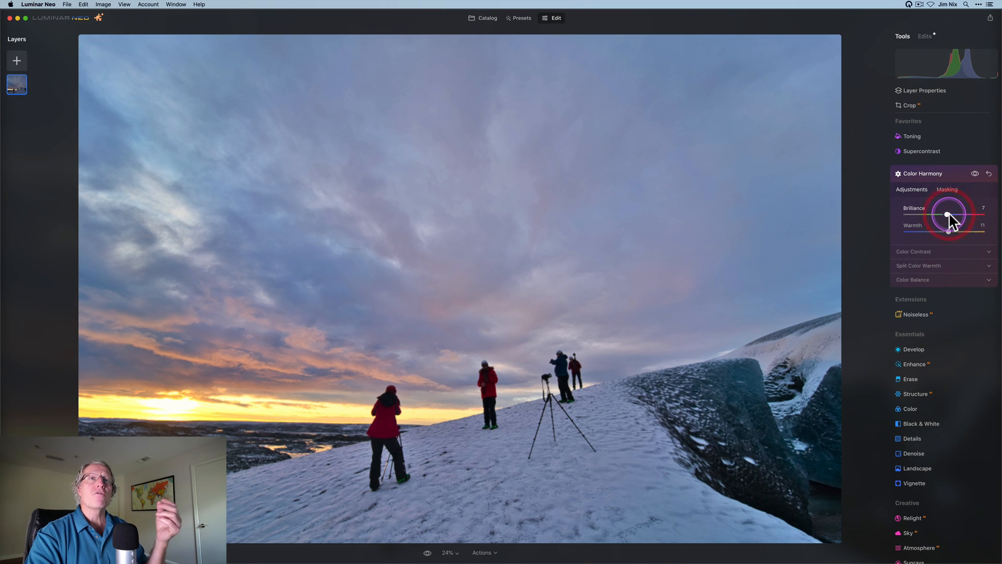
Step: Set the Highlights colour balance to Cyan-Red 13 and Magenta-Green -4, comparing before and after
left_click(913, 280)
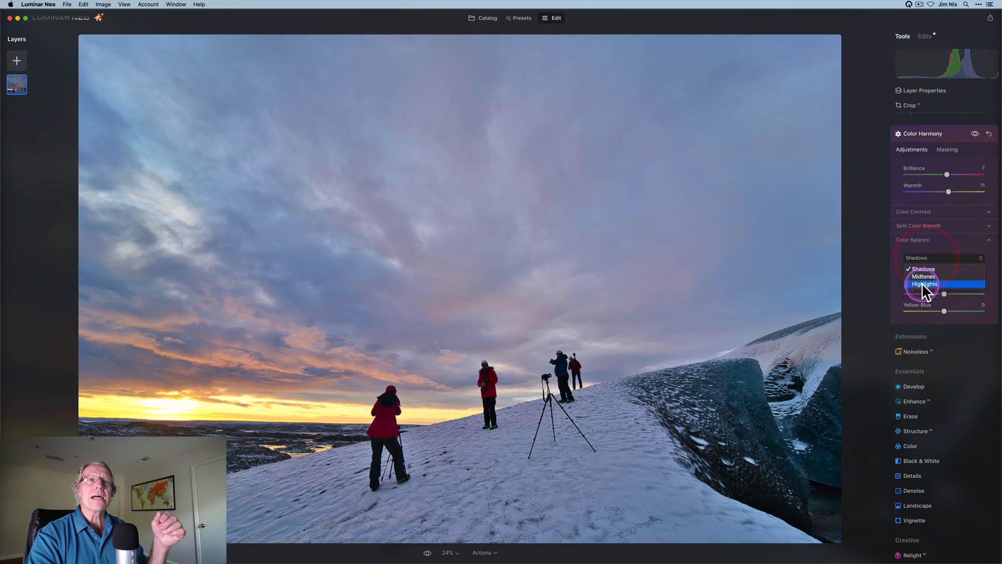
left_click(924, 282)
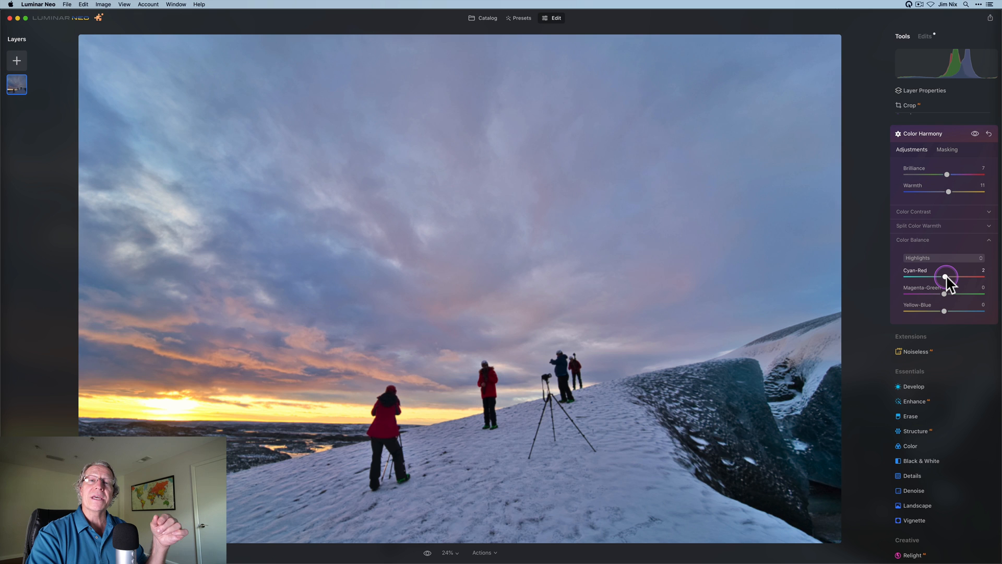
left_click_drag(946, 276, 952, 277)
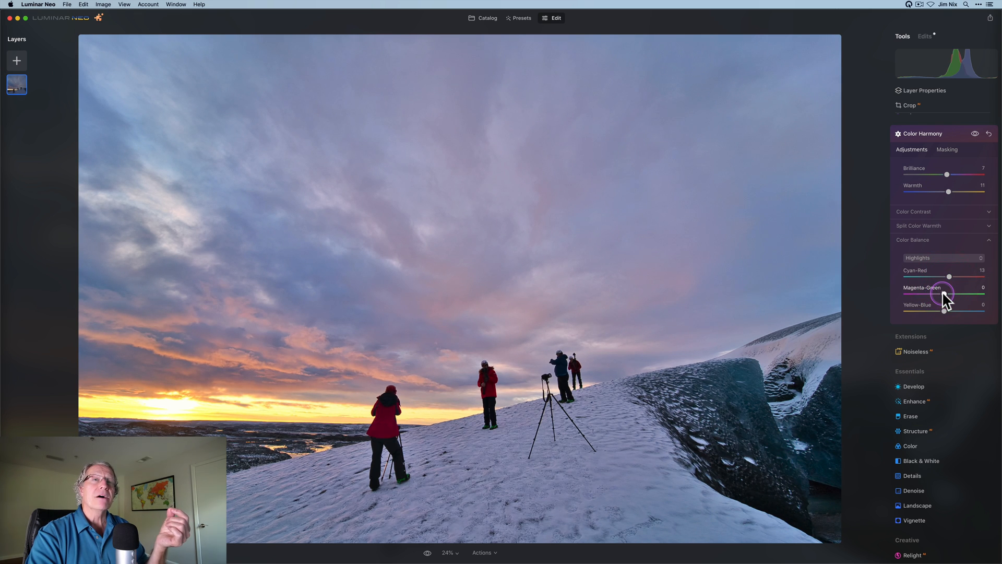
left_click_drag(949, 294, 945, 295)
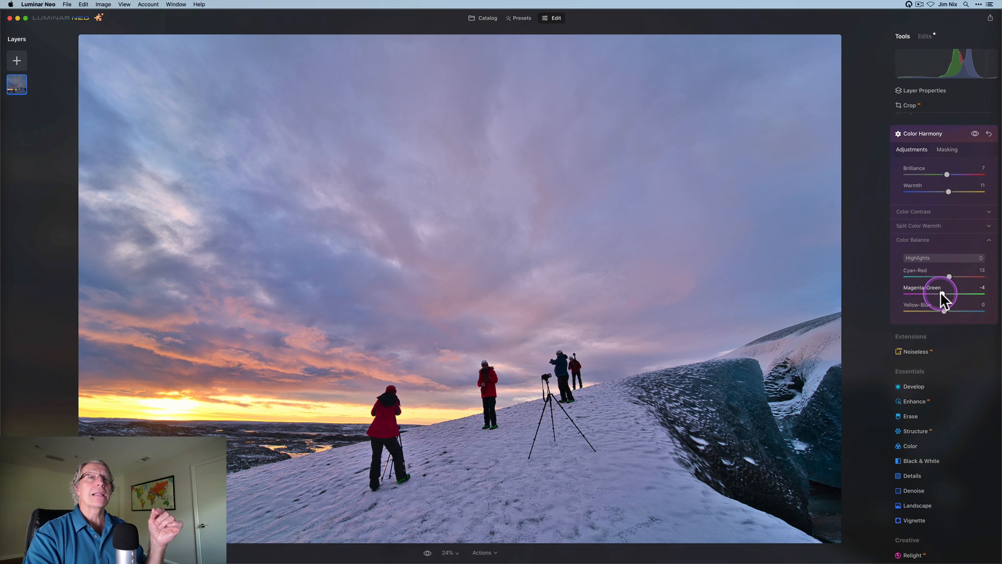
mouse_move(948, 160)
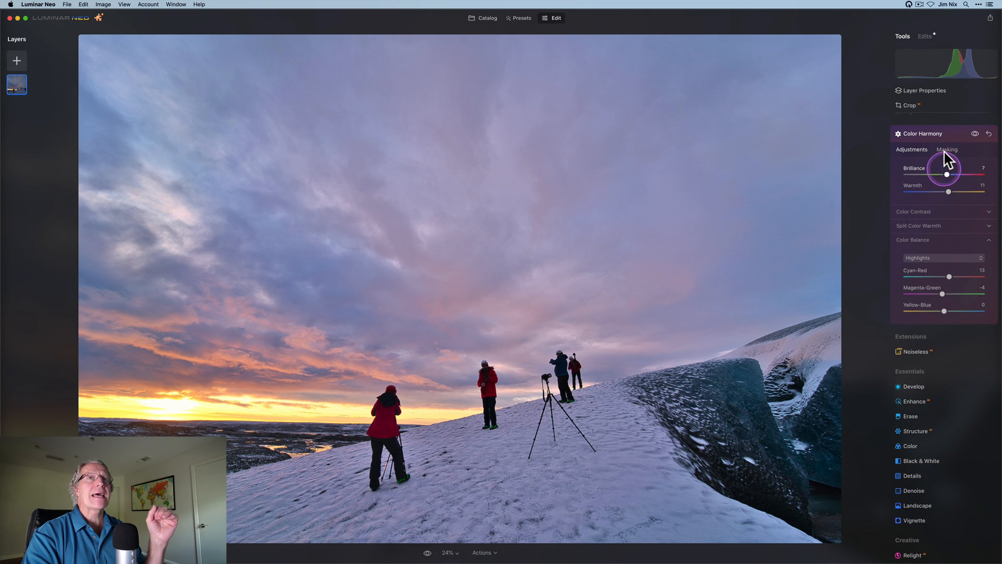
left_click(975, 133)
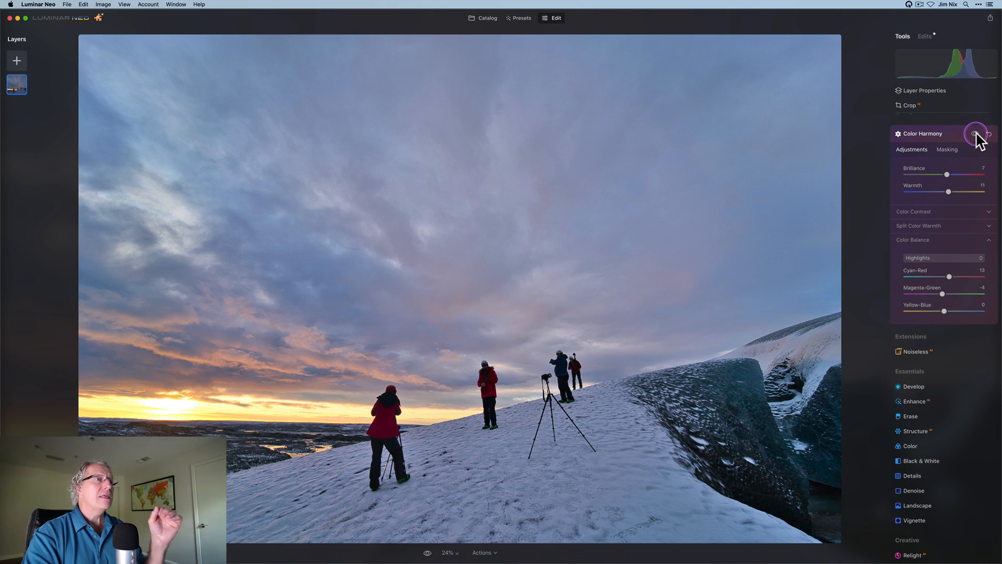
left_click(974, 135)
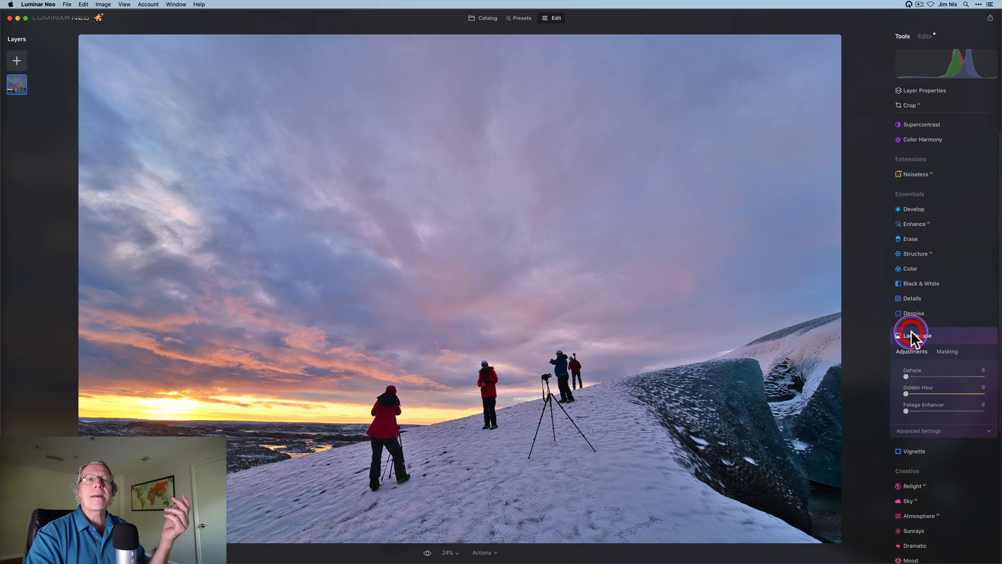
Step: In the Landscape tool, raise Golden Hour to about 21 to warm the sunrise
left_click_drag(901, 345, 927, 346)
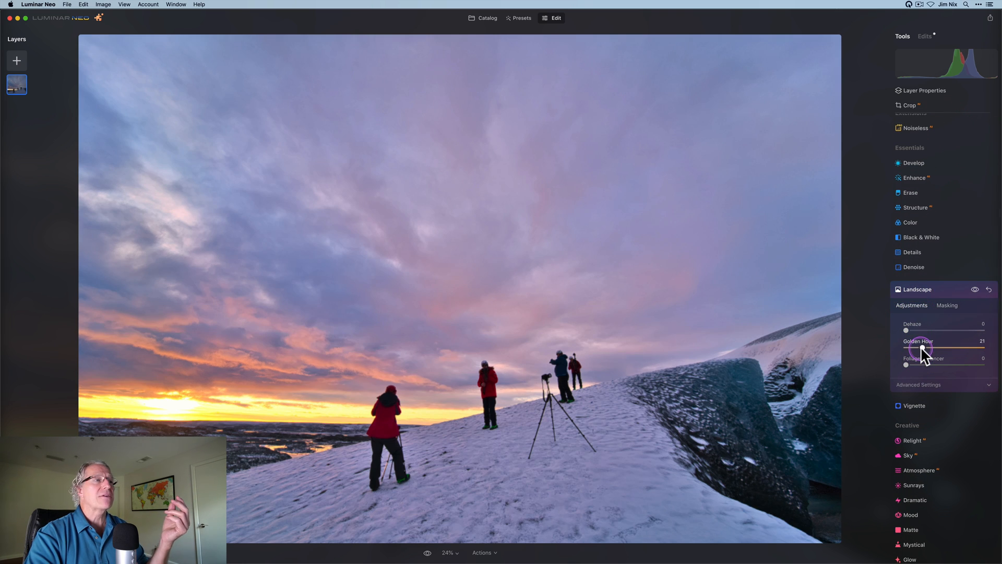
left_click_drag(923, 349, 933, 348)
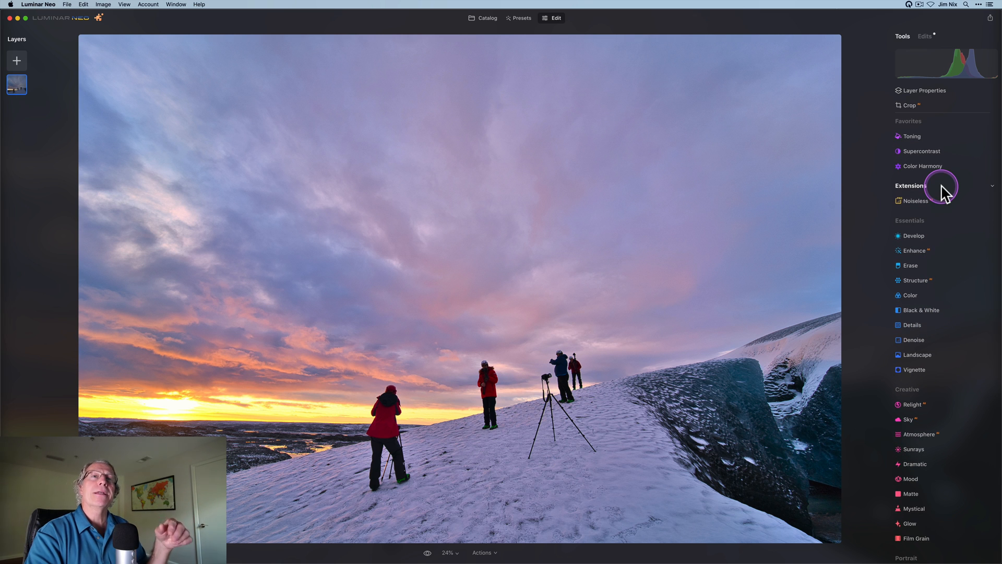
left_click(921, 151)
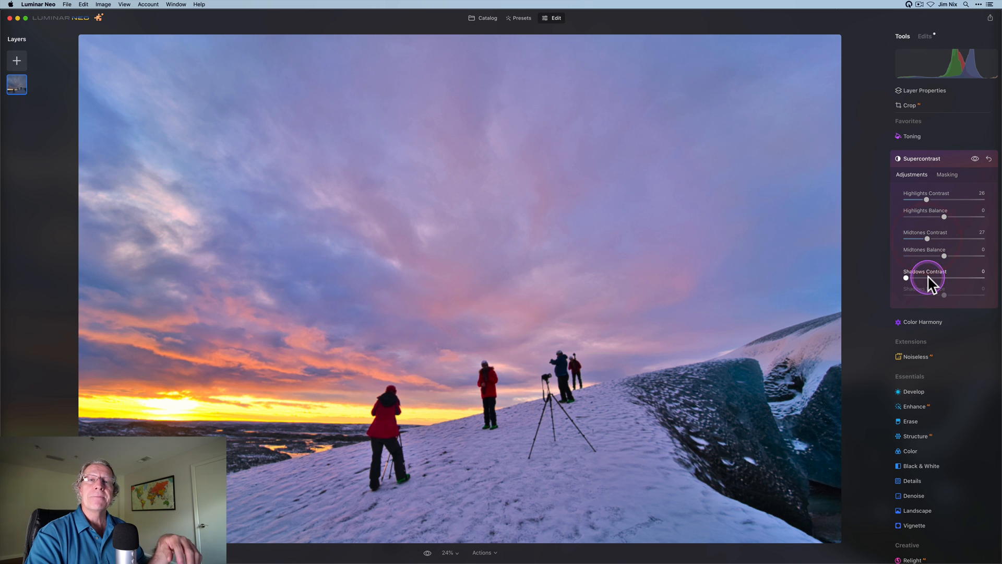
Step: Set Supercontrast shadows contrast to 30, highlights balance to -52 and midtones balance to -38
left_click_drag(906, 277, 939, 278)
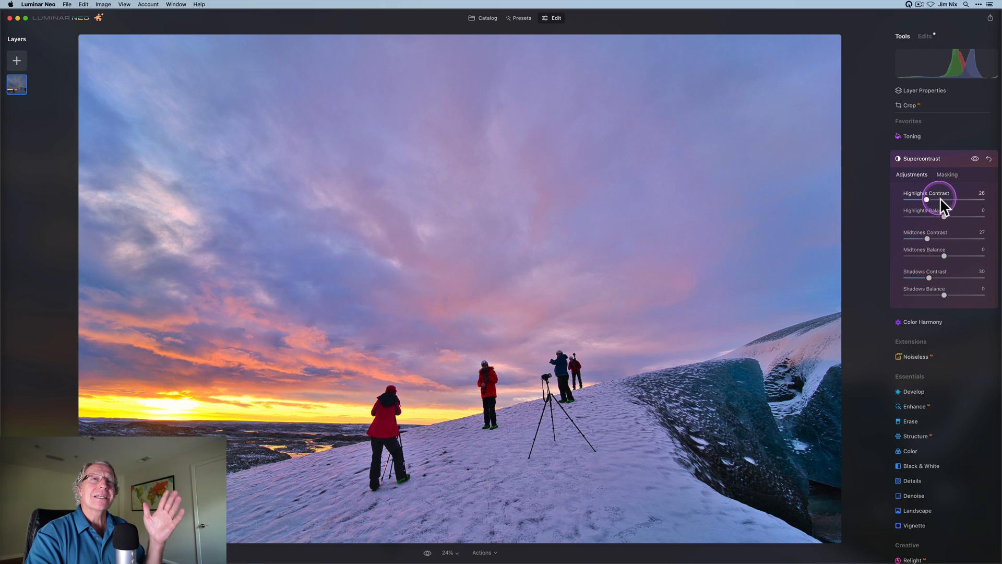
mouse_move(929, 271)
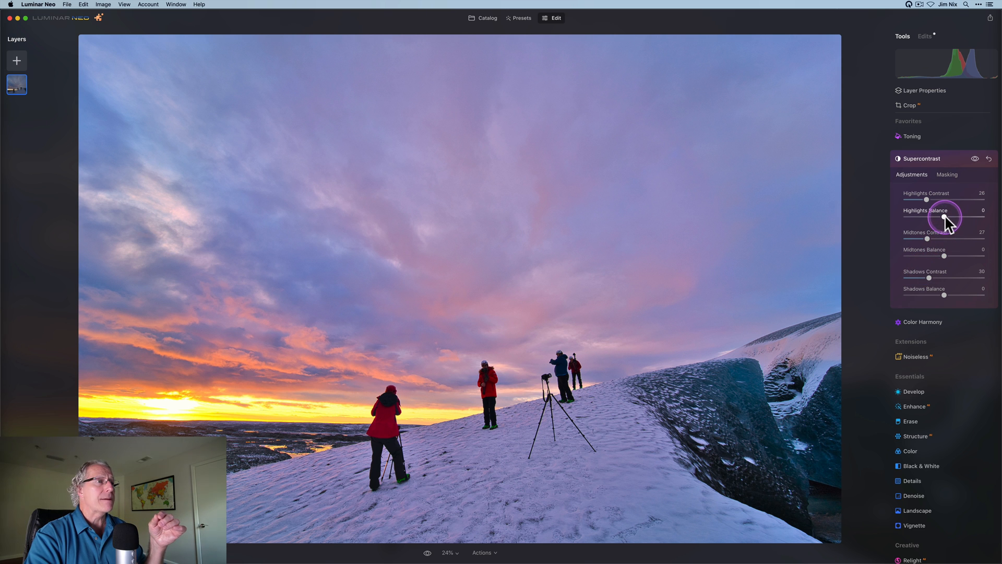
left_click_drag(945, 217, 918, 217)
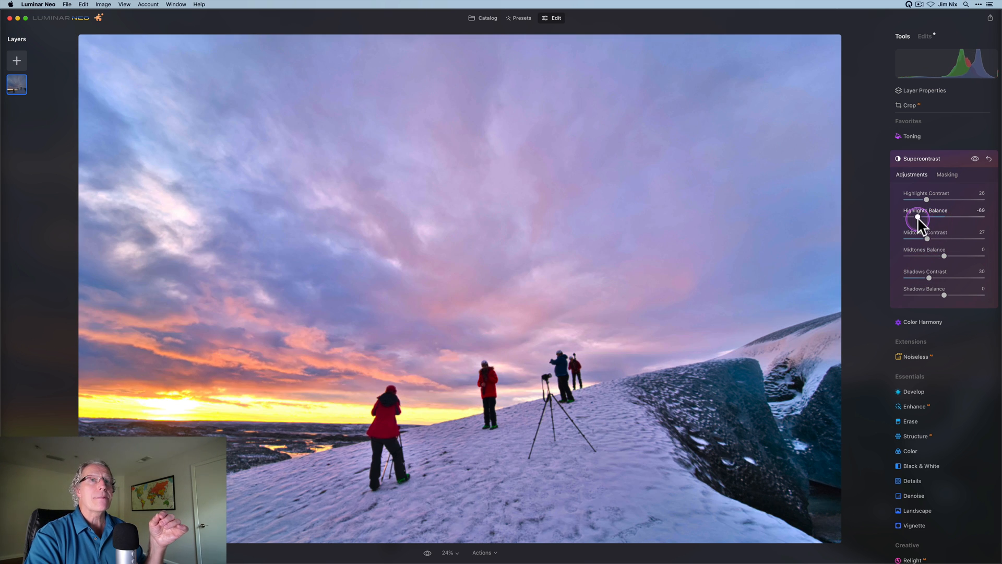
left_click_drag(918, 217, 925, 217)
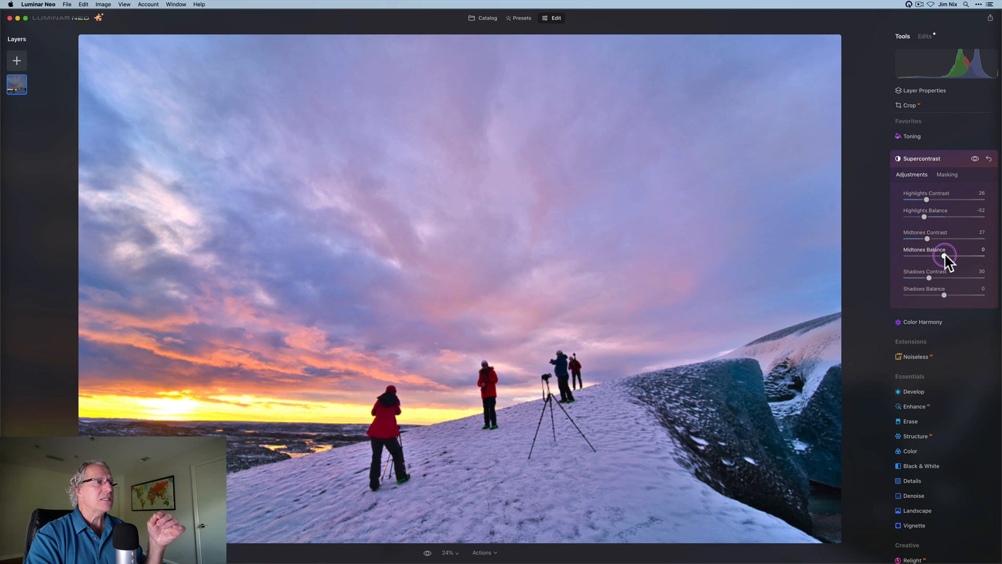
left_click_drag(943, 257, 925, 257)
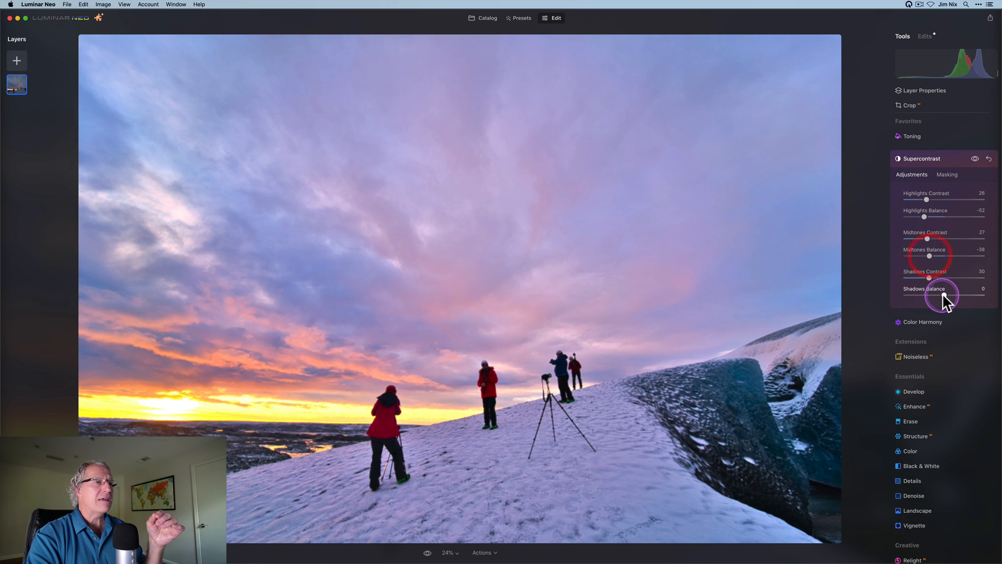
Step: Settle the shadows balance at 49 and compare the Supercontrast effect before and after
left_click_drag(931, 295, 969, 295)
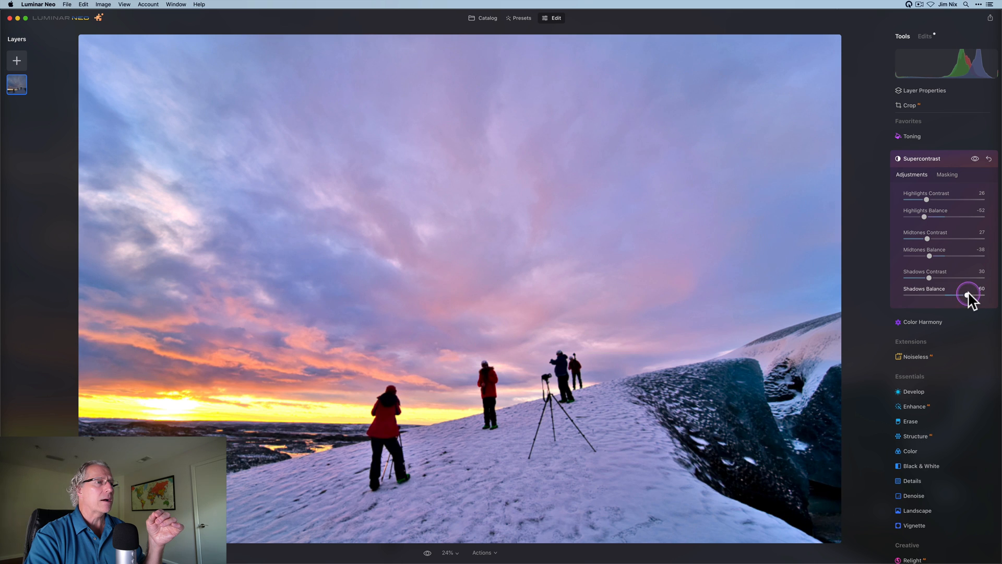
left_click_drag(966, 295, 961, 296)
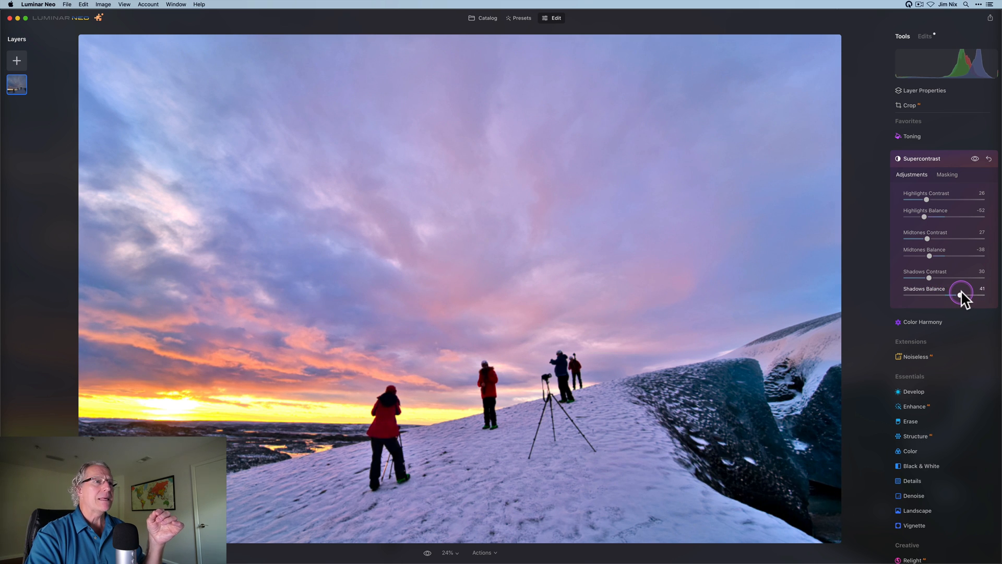
left_click_drag(962, 294, 964, 295)
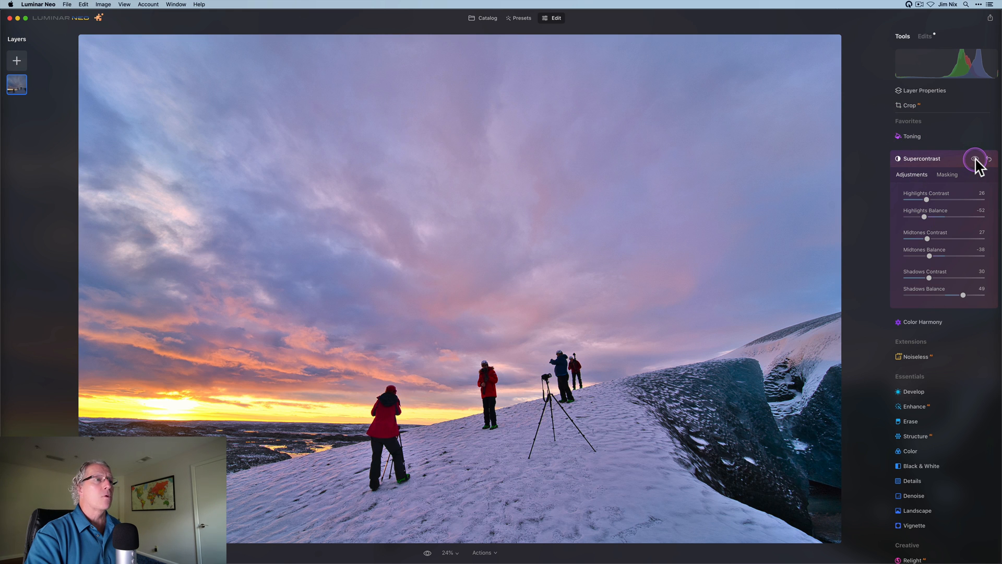
left_click(977, 158)
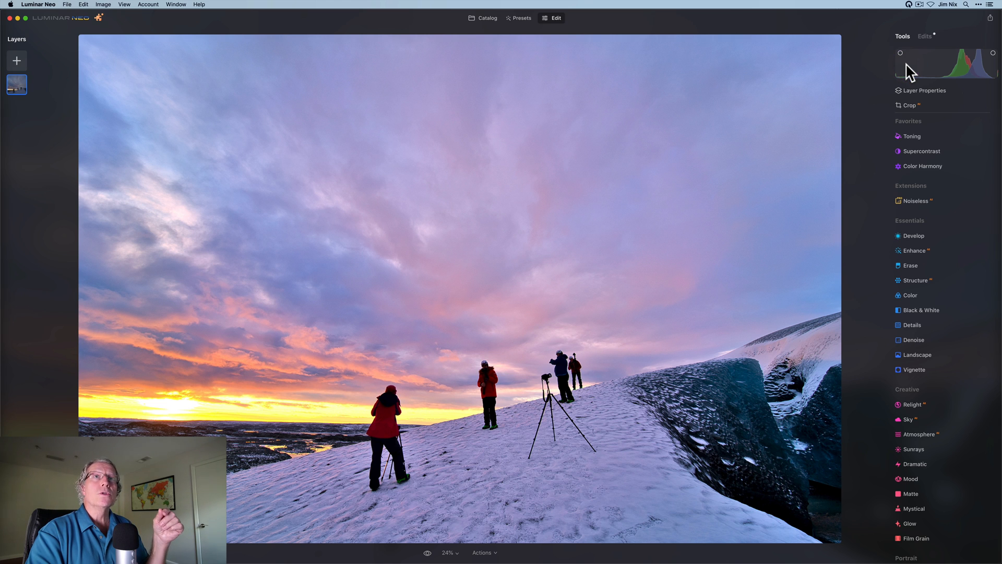
Step: Export the edited photo to disk as a quality-100 JPEG and switch back to Excire Foto
left_click(992, 18)
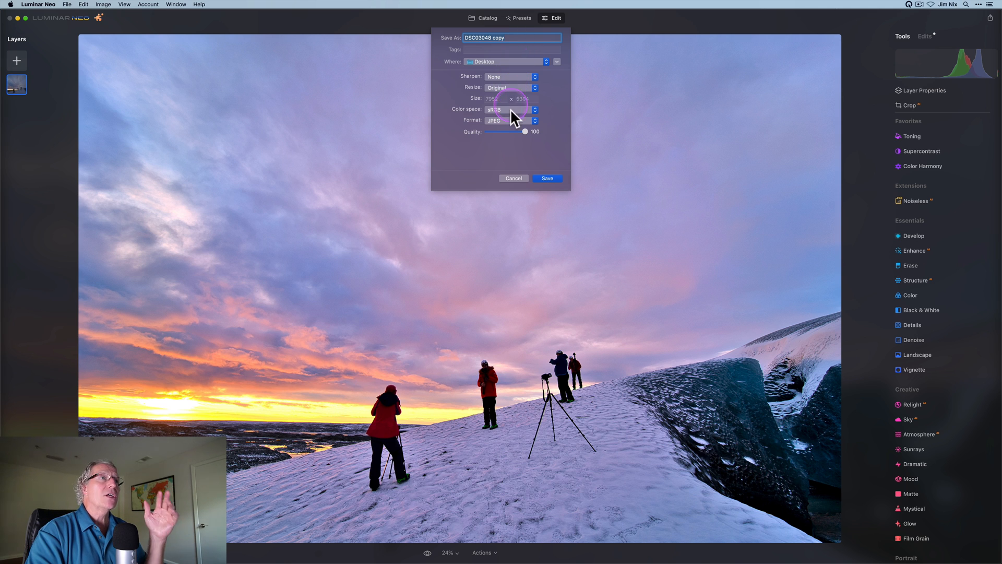
left_click(545, 178)
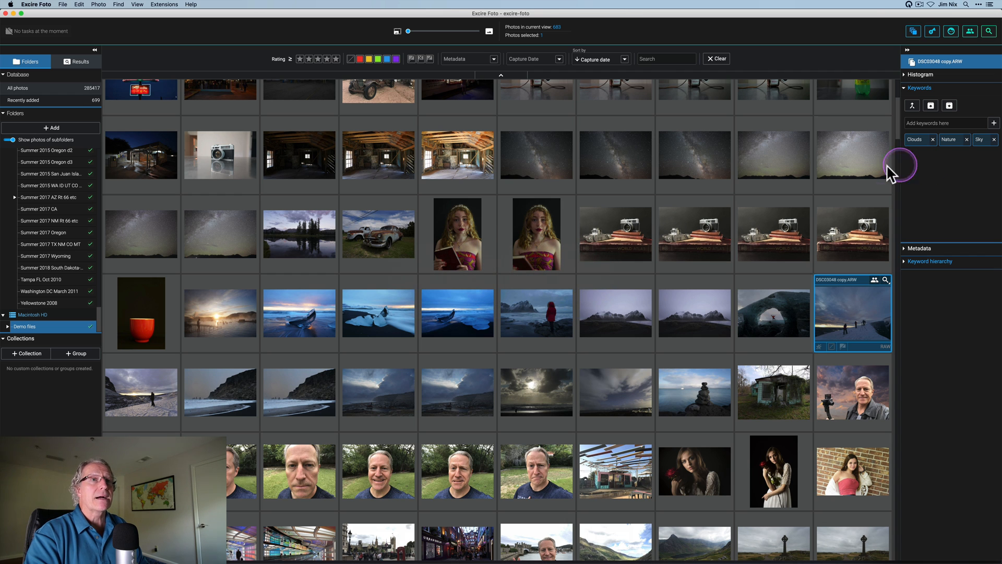
mouse_move(849, 313)
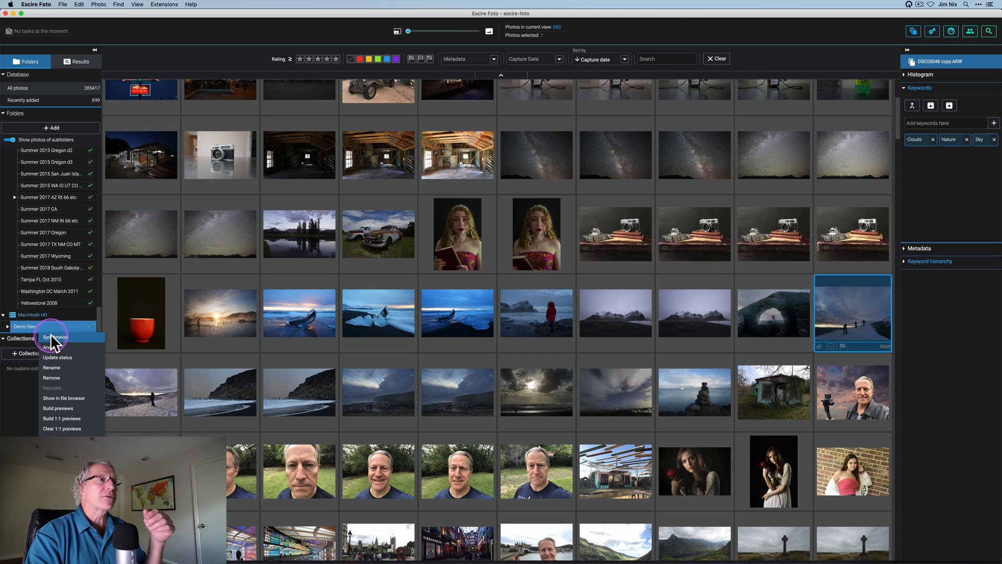
Step: Synchronize the Demo files folder, keeping unavailable photos, so the new JPEG appears tagged
left_click(55, 337)
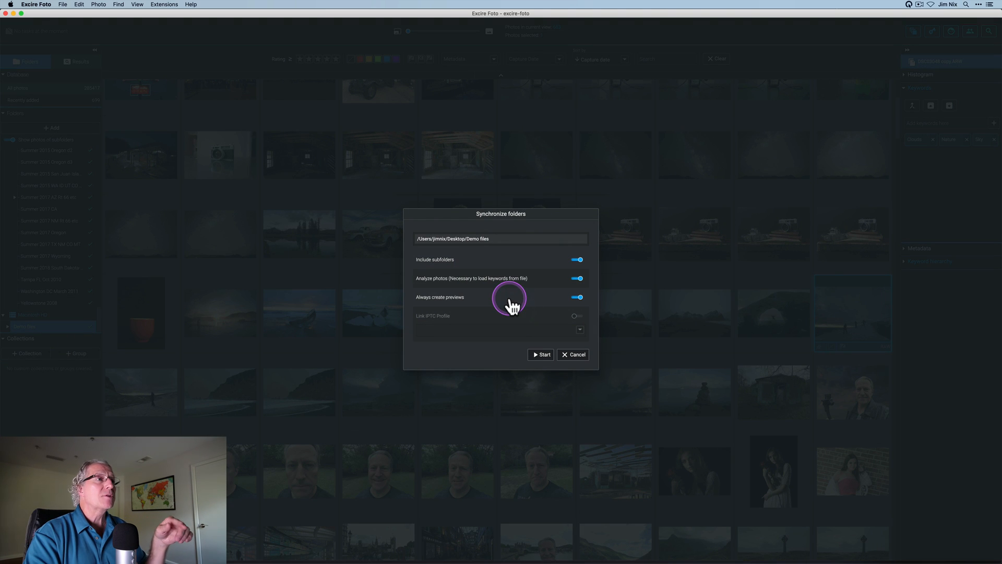
mouse_move(527, 335)
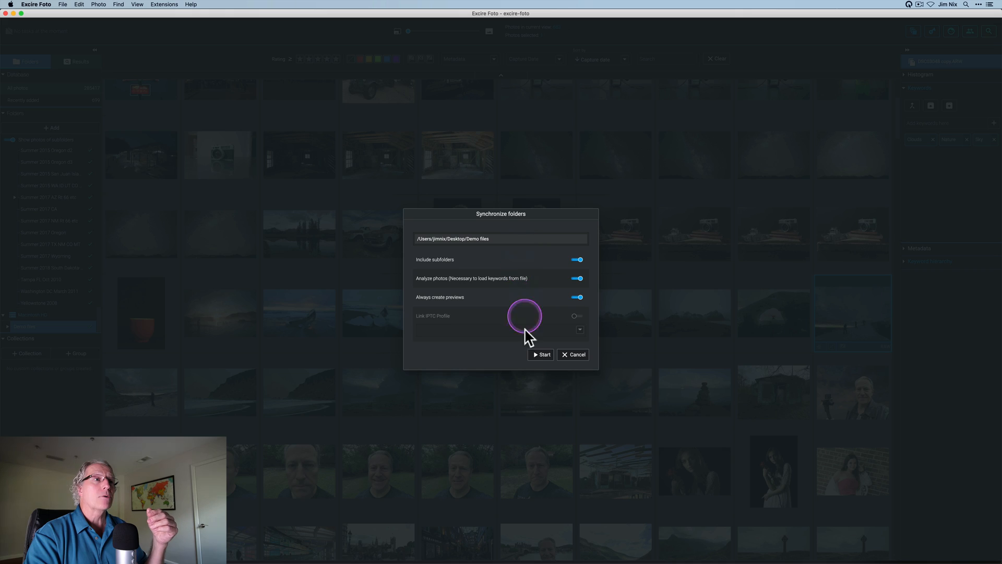
left_click(540, 354)
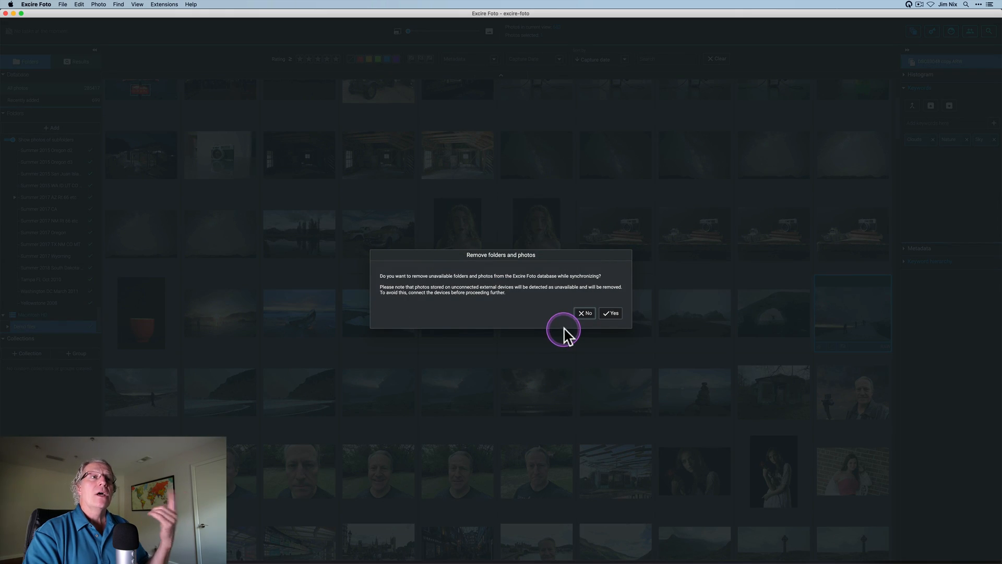
left_click(610, 312)
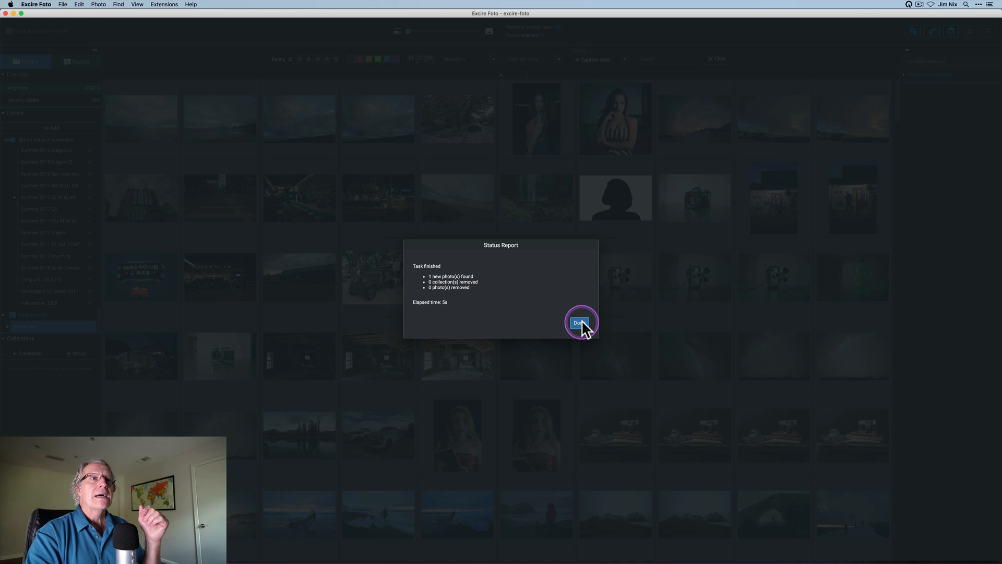
left_click(579, 323)
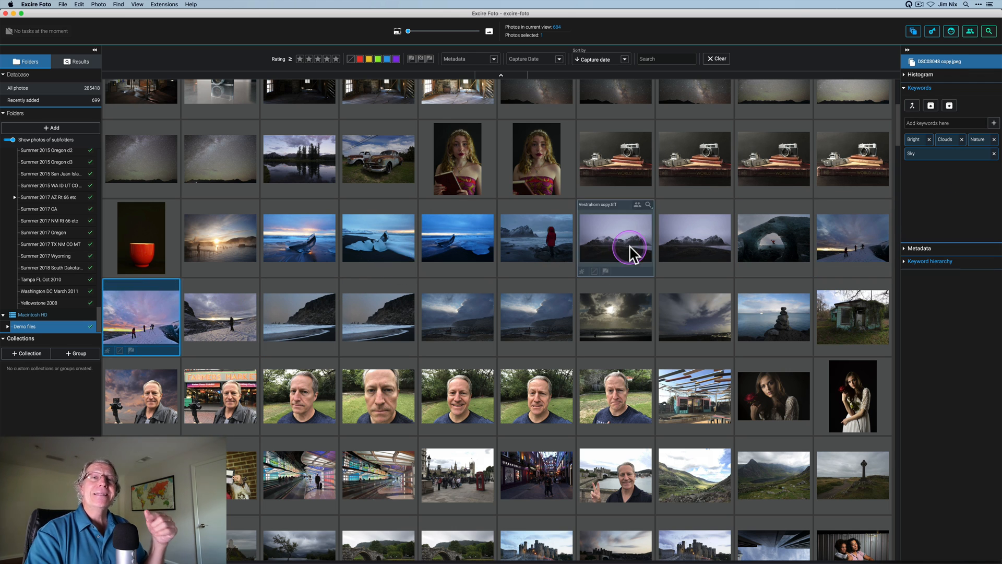
mouse_move(946, 172)
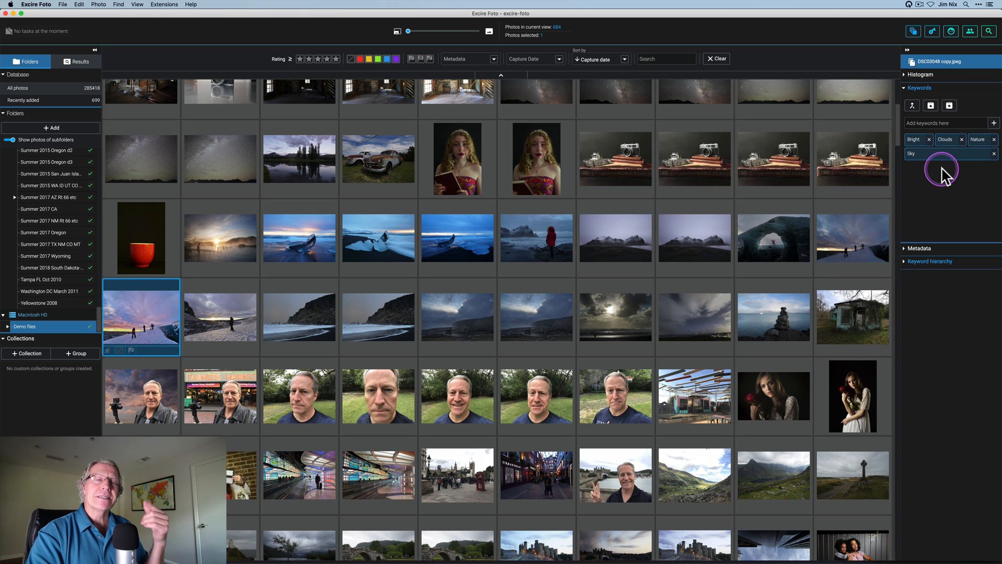